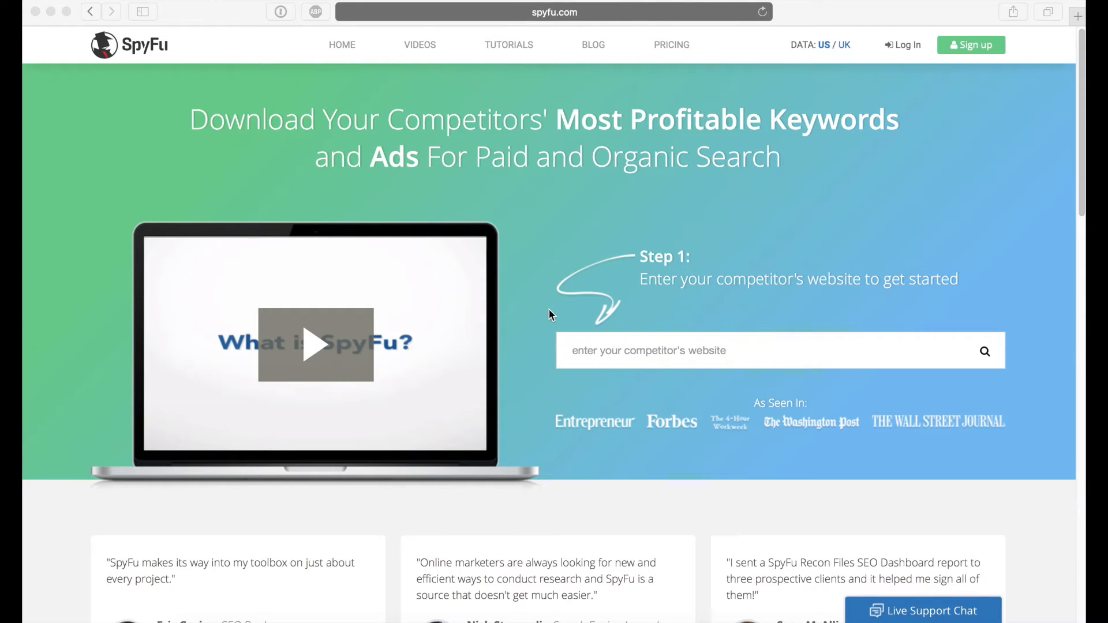
mouse_move(636, 310)
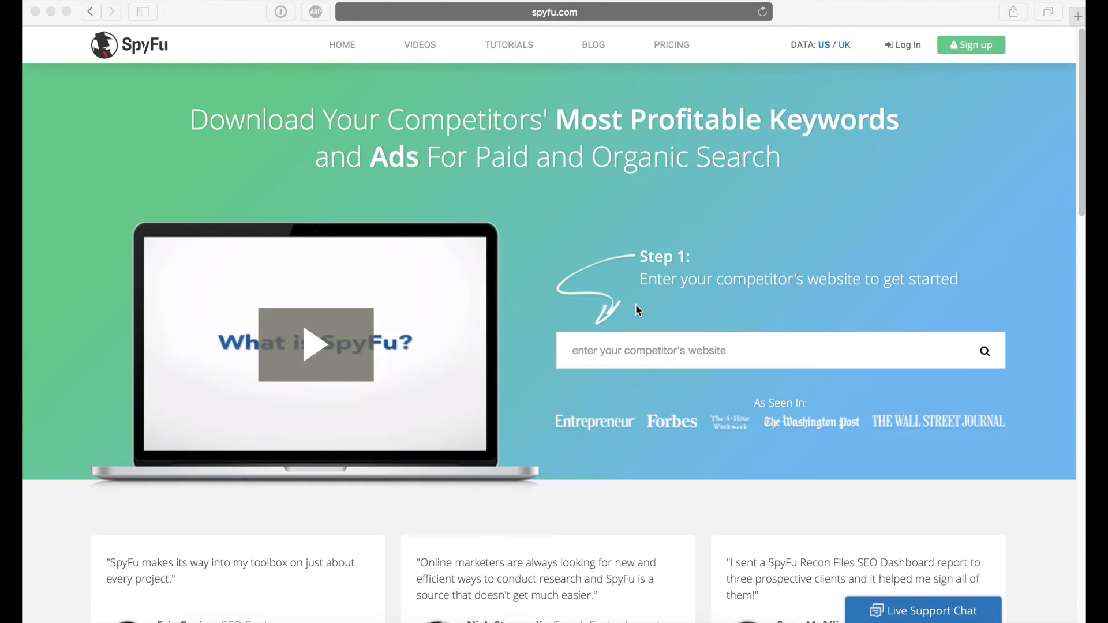
mouse_move(663, 311)
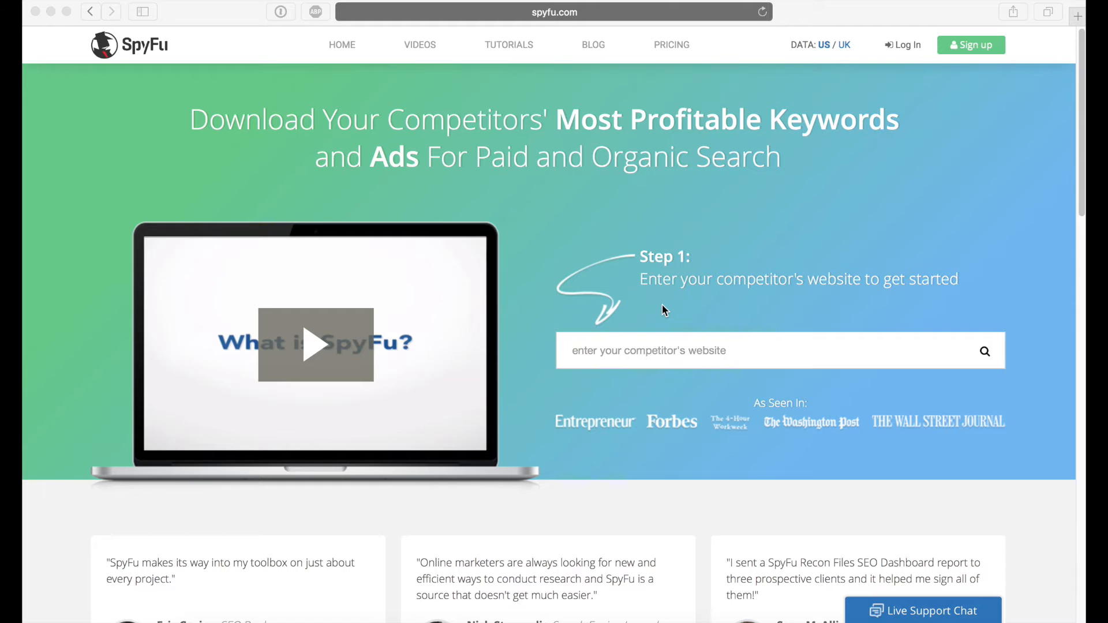
mouse_move(536, 315)
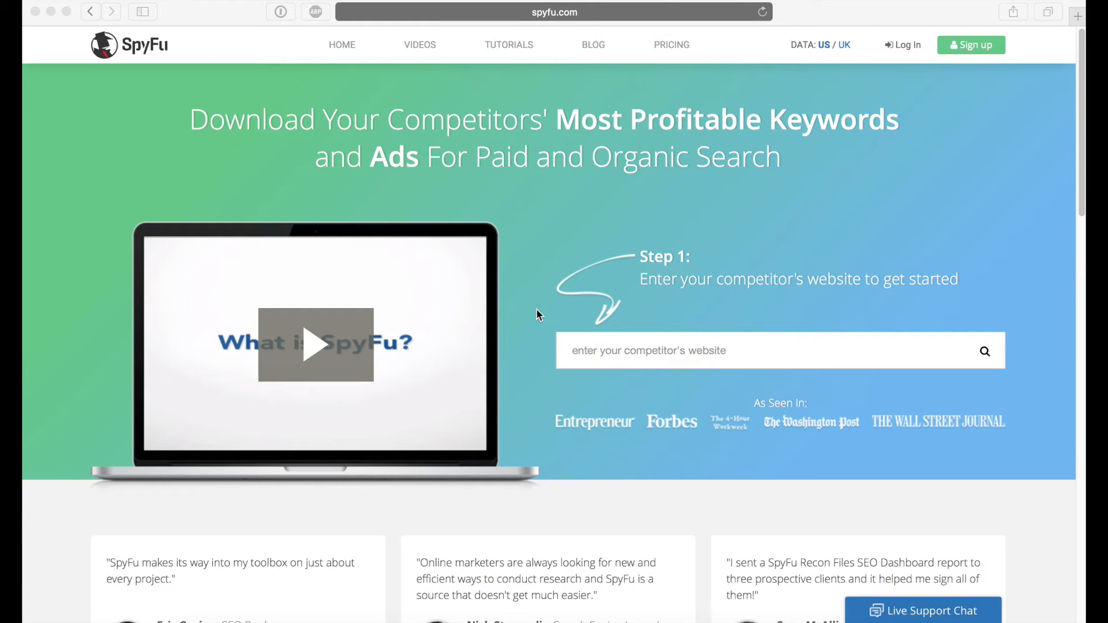
mouse_move(109, 49)
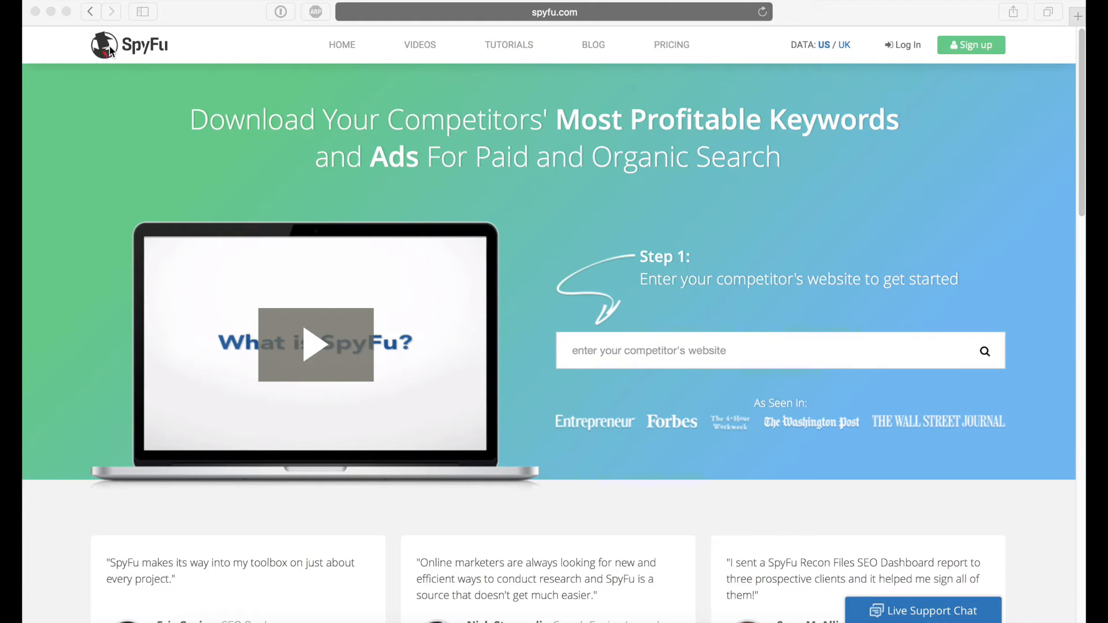
mouse_move(570, 311)
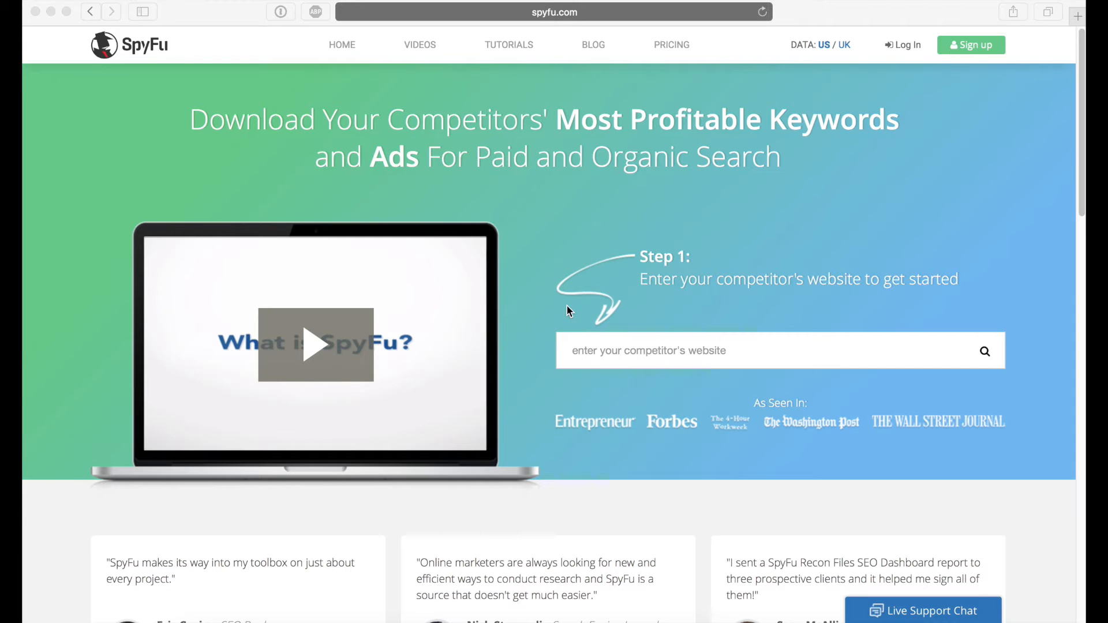
mouse_move(561, 314)
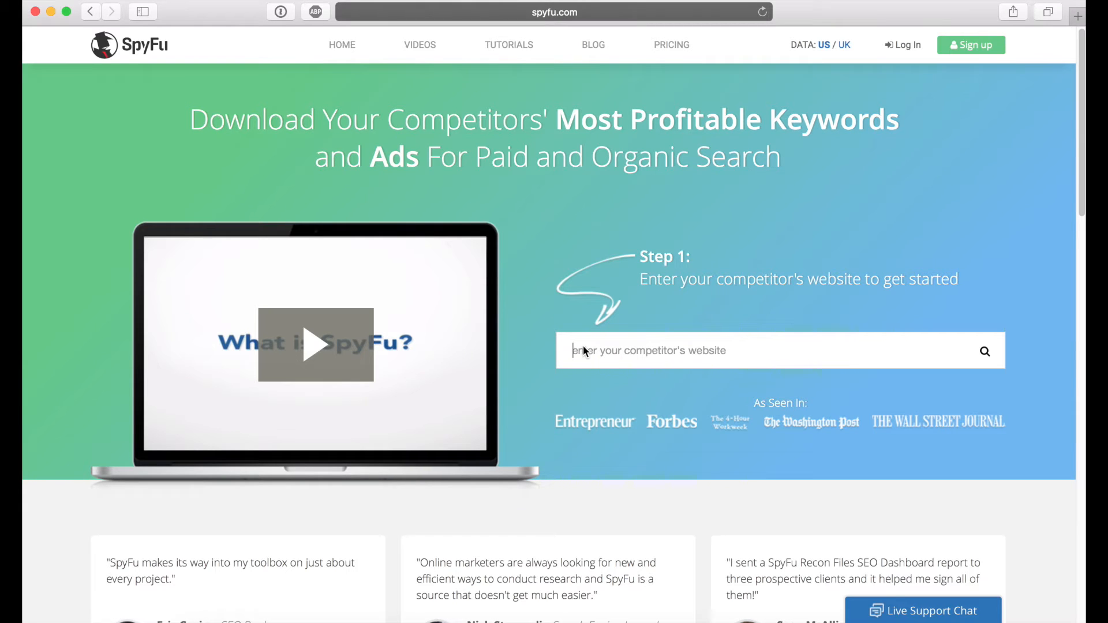
Step: Search SpyFu for the keyword 'cat toys' to load its Keyword Overview
text(cat toys)
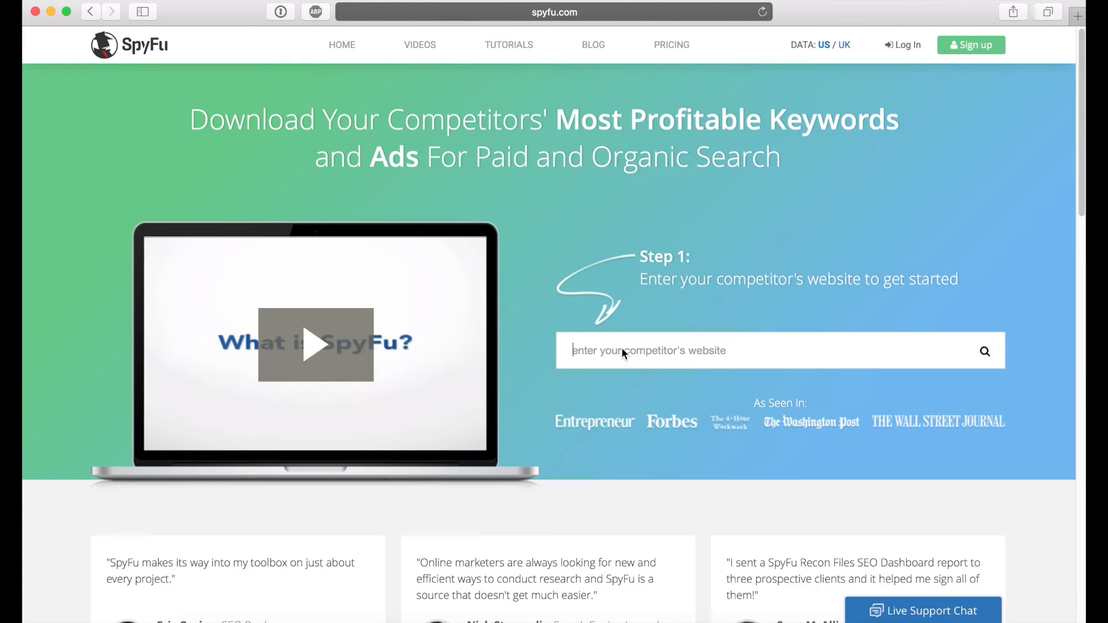
text(cat)
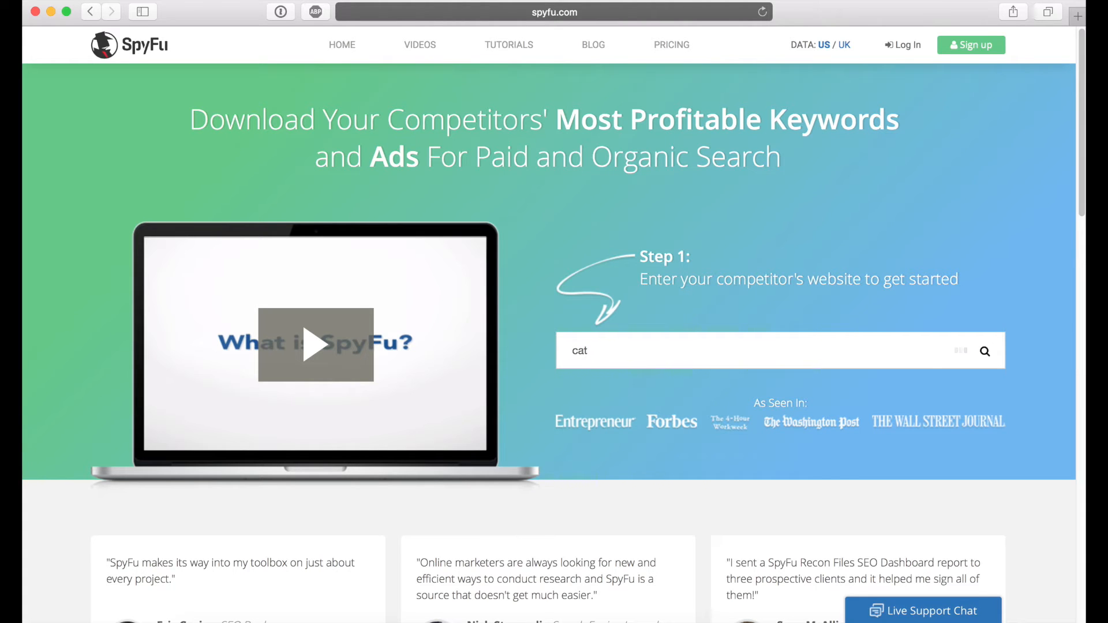
text(toys)
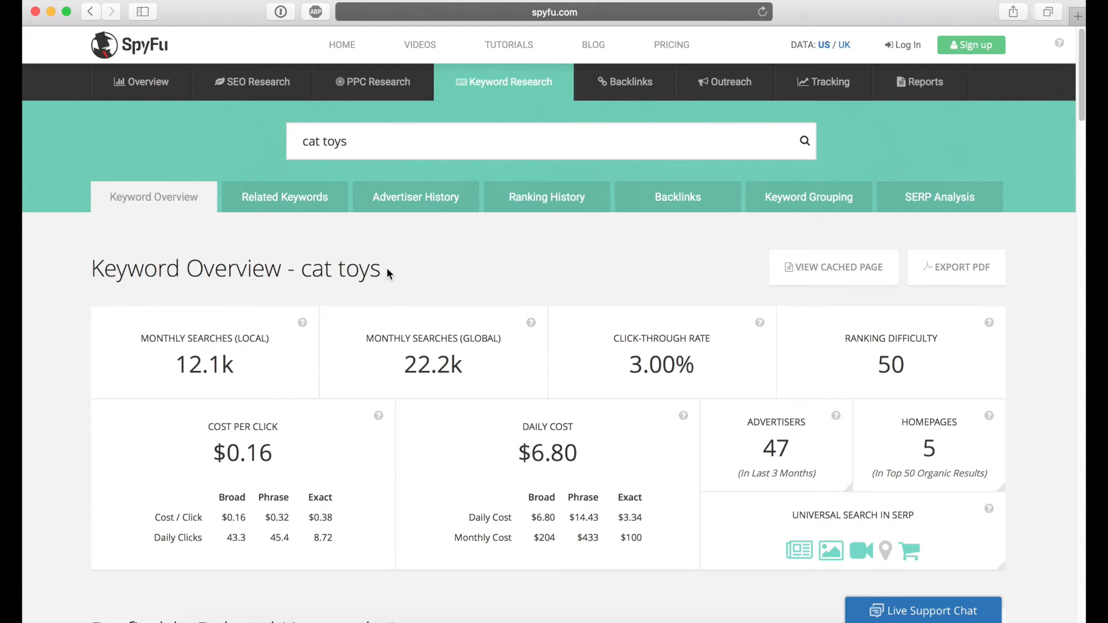
mouse_move(225, 350)
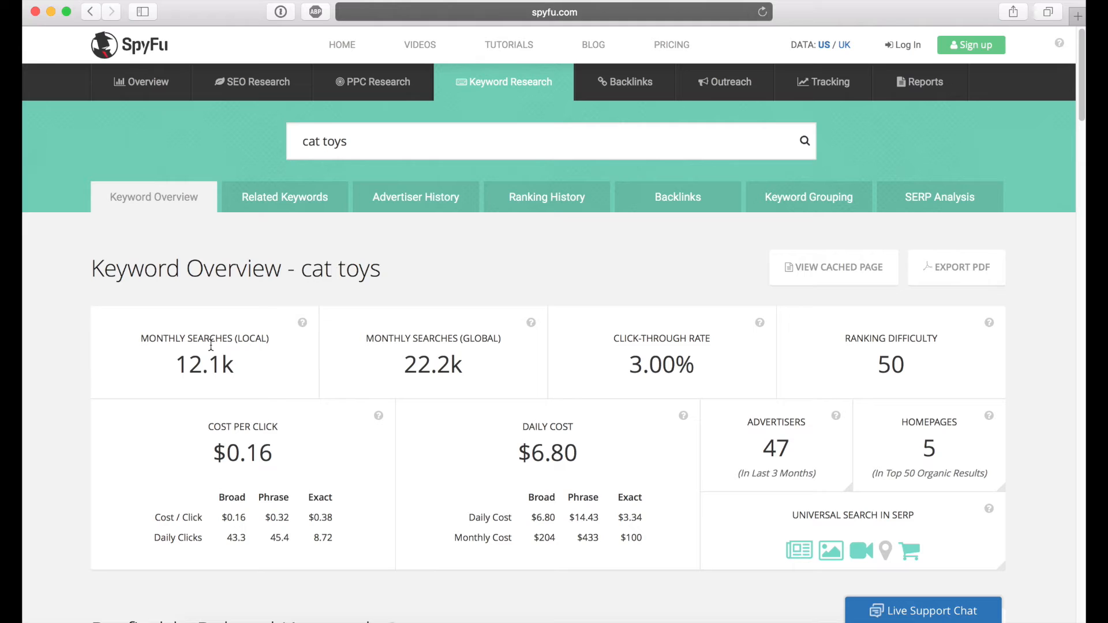
mouse_move(292, 339)
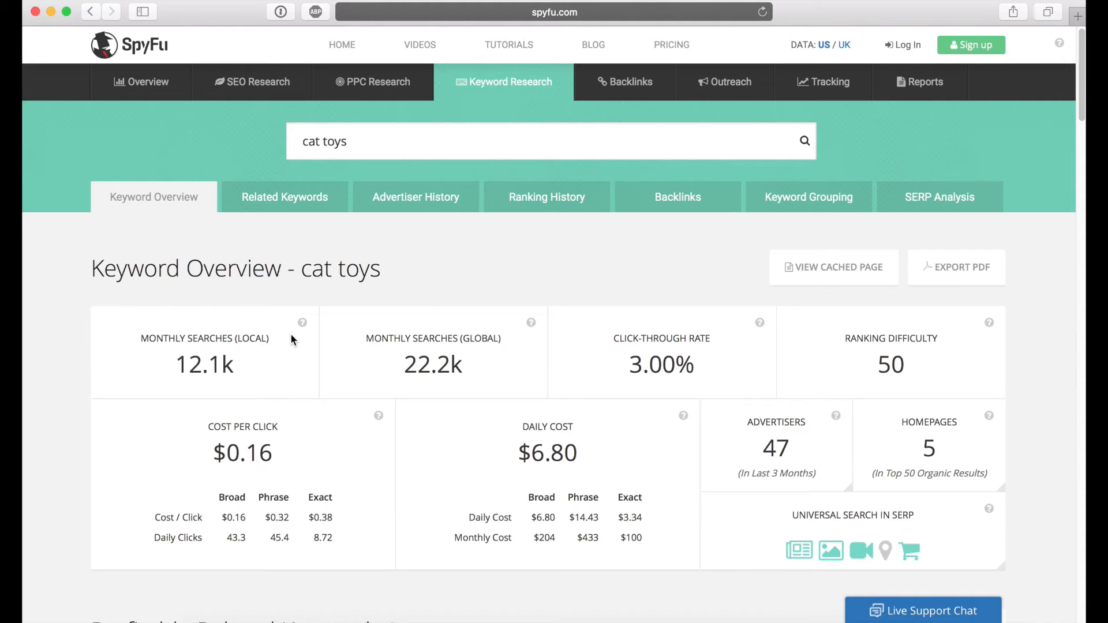
mouse_move(663, 353)
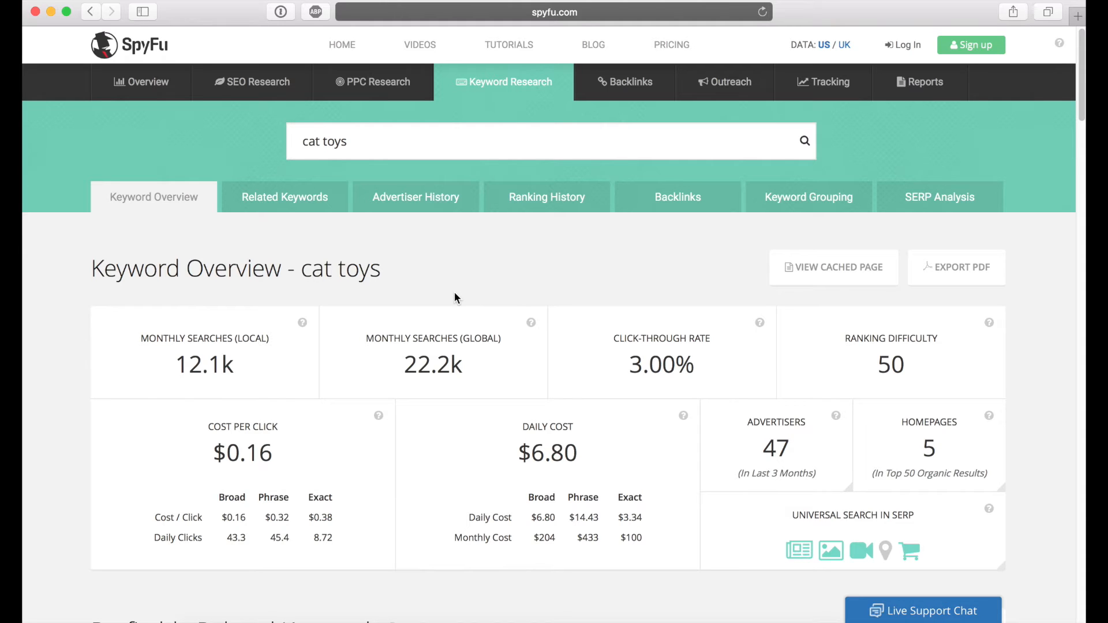
mouse_move(430, 315)
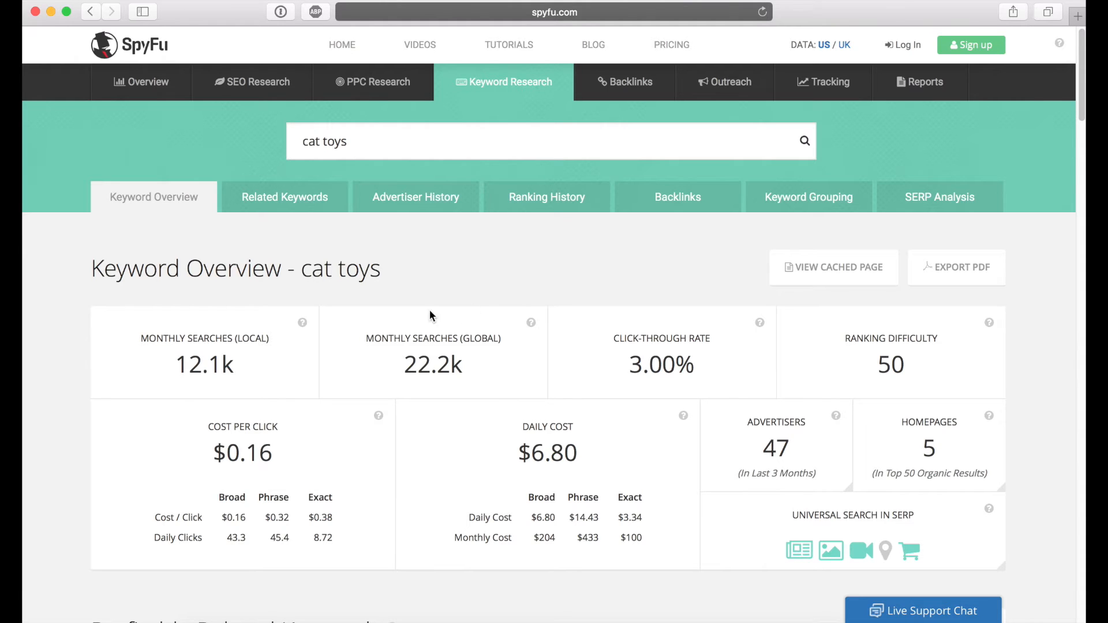
Step: Load the Advertiser History for 'cat toys' and browse the top advertisers list
click(414, 196)
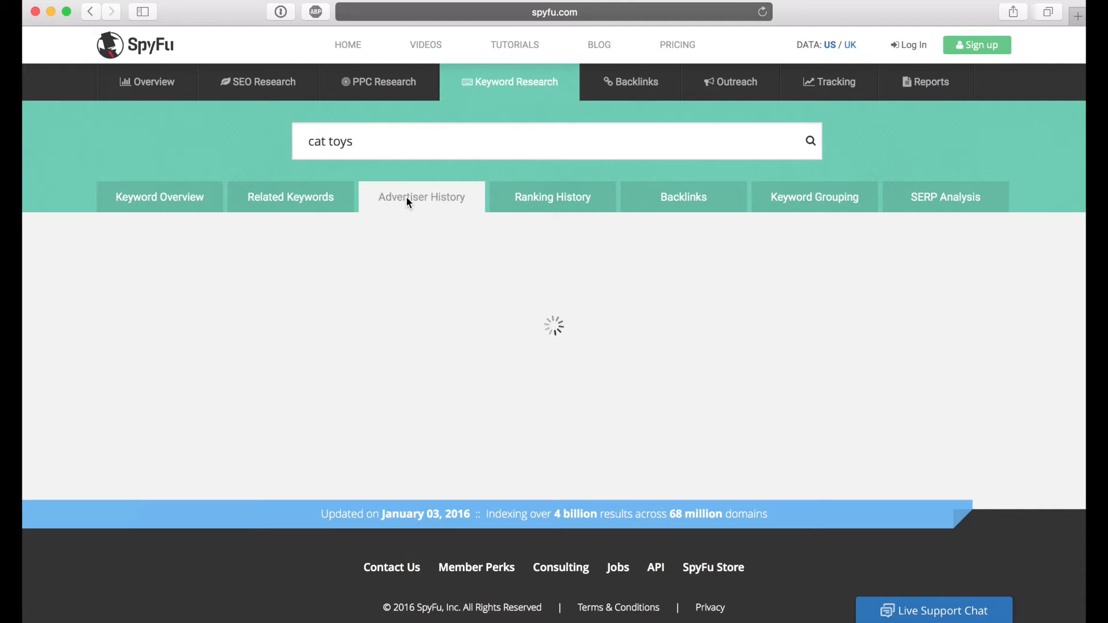
click(421, 196)
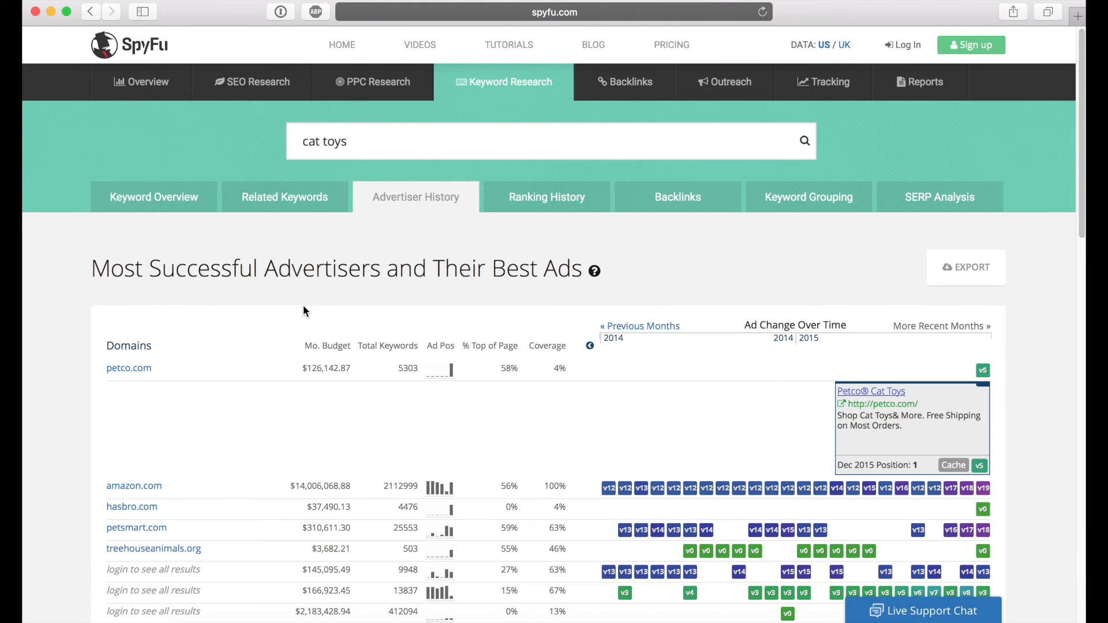
scroll(down, 3)
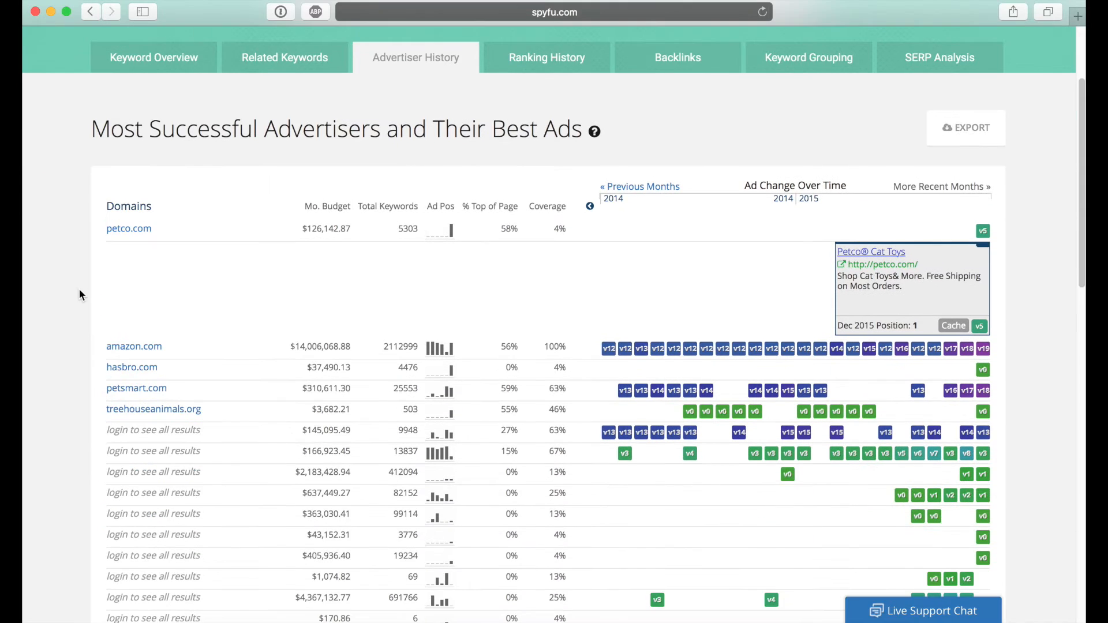
scroll(down, 3)
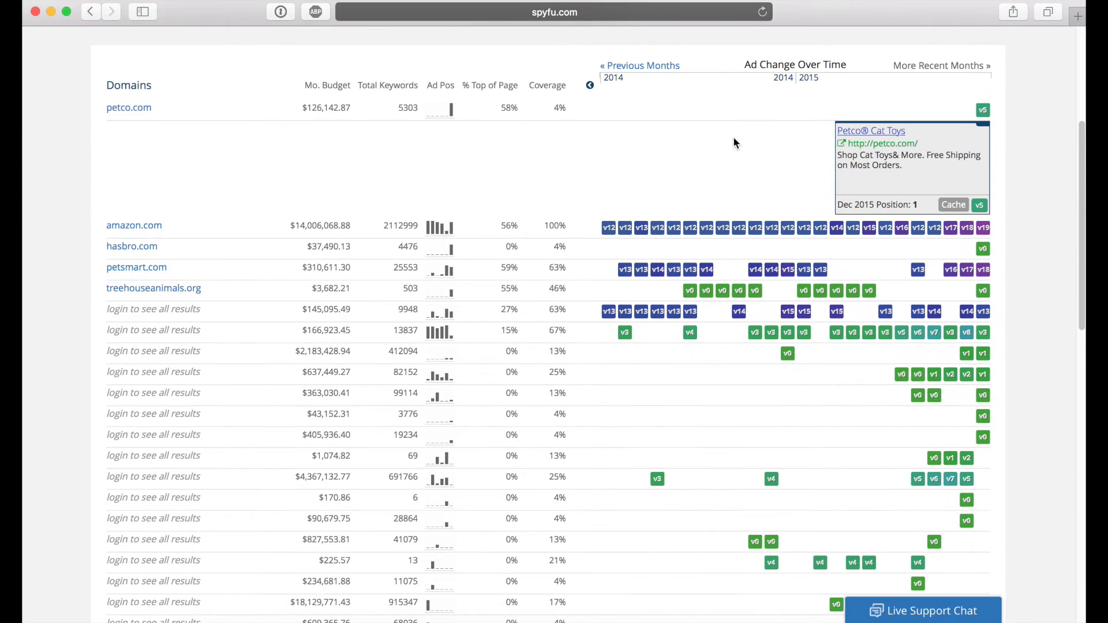
mouse_move(93, 313)
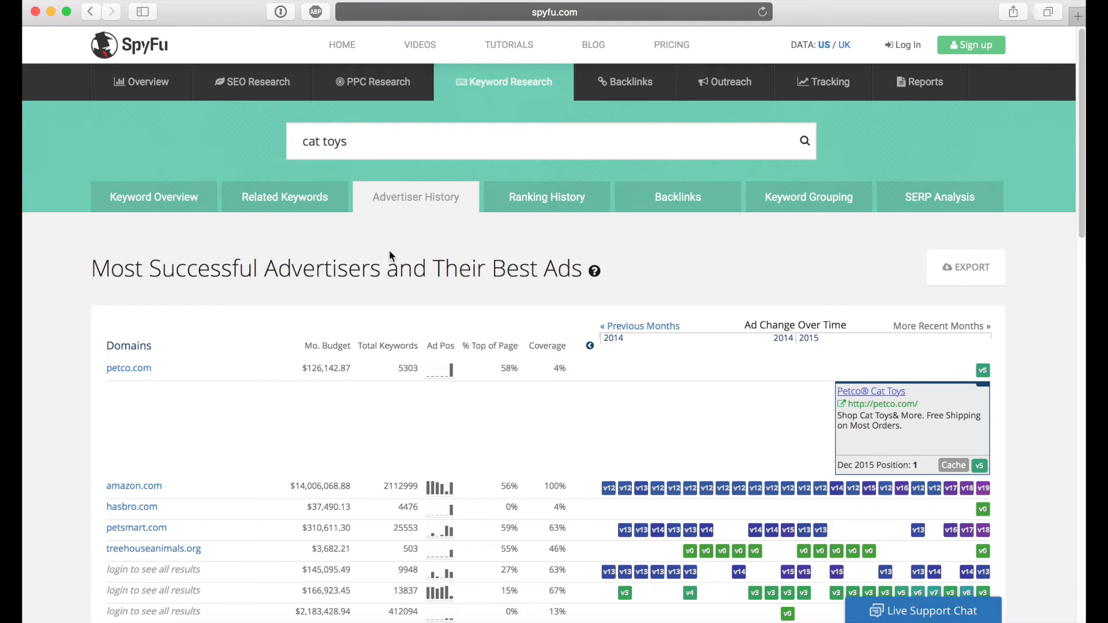
mouse_move(128, 368)
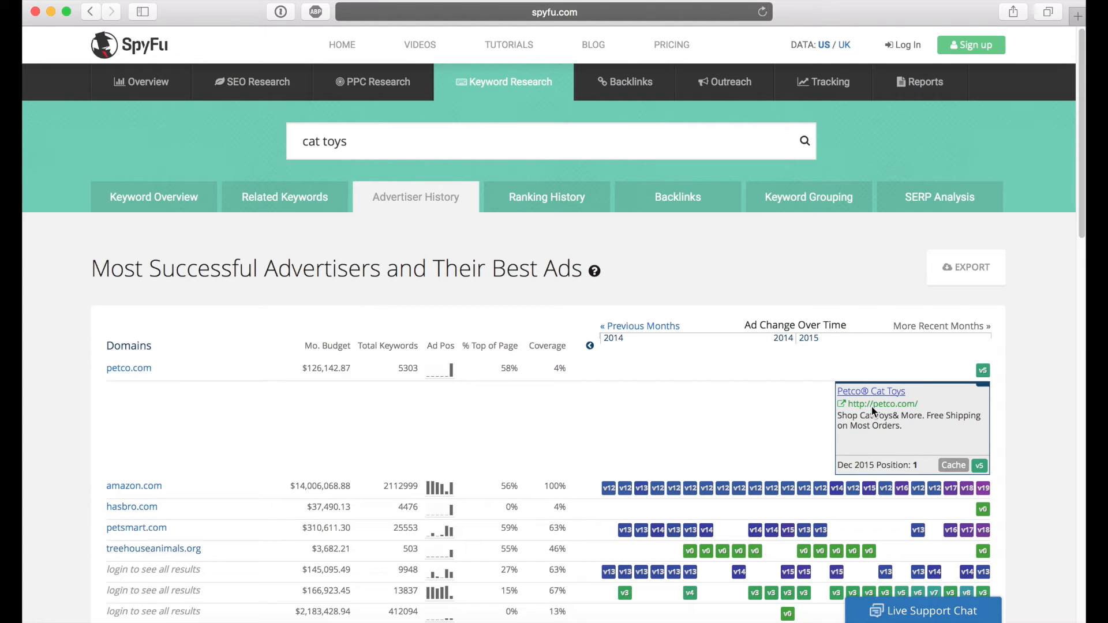
scroll(down, 3)
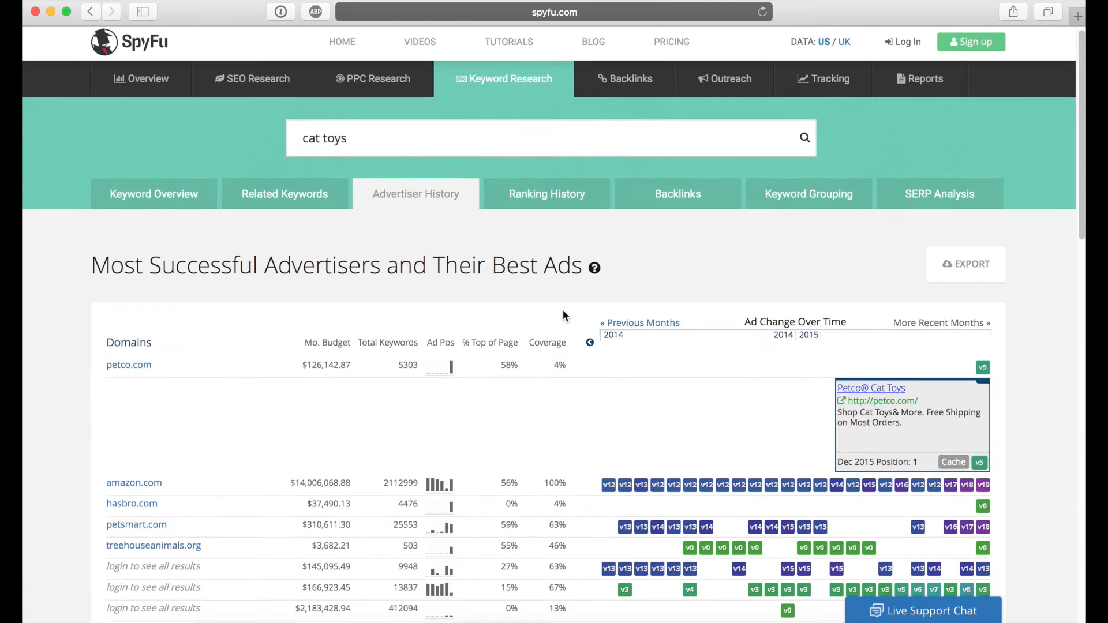
Step: Scroll further down the advertiser table past the petco.com row
scroll(down, 3)
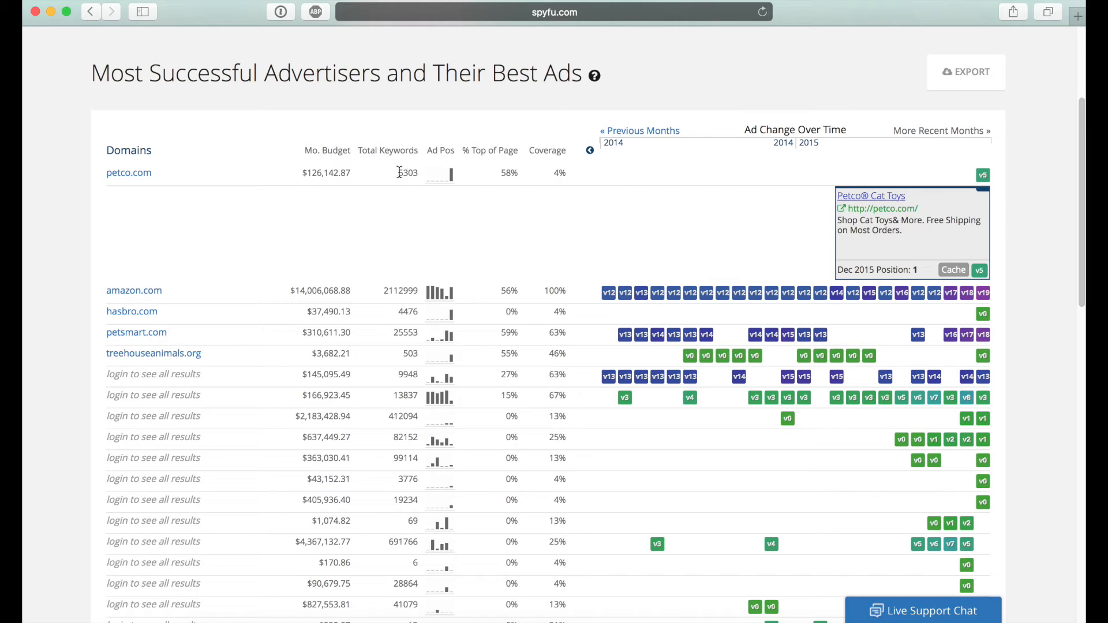
mouse_move(625, 162)
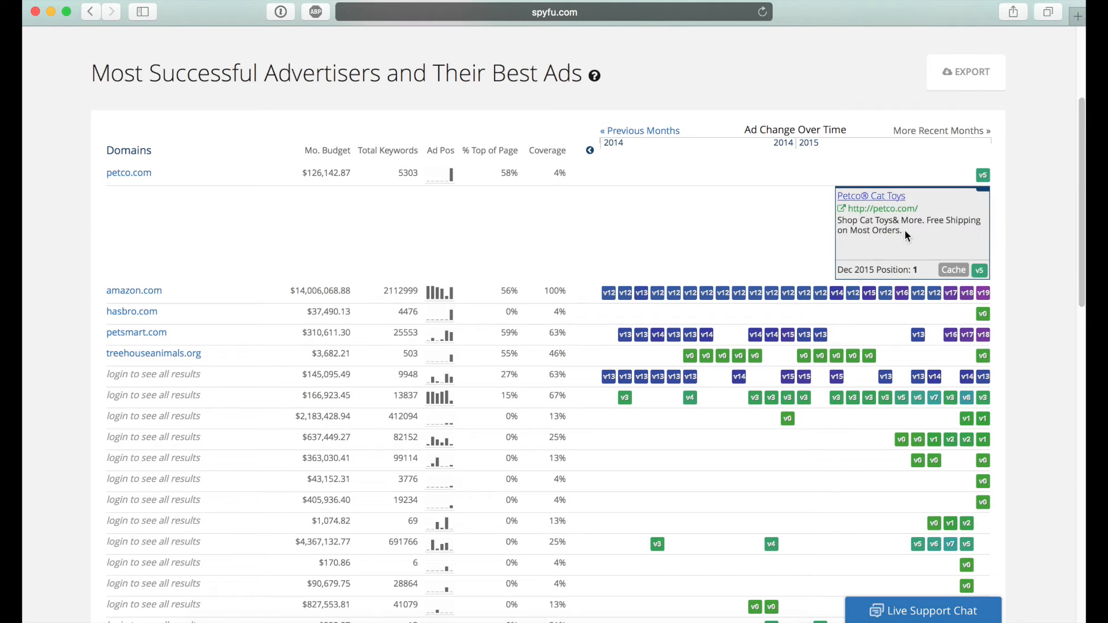
mouse_move(581, 216)
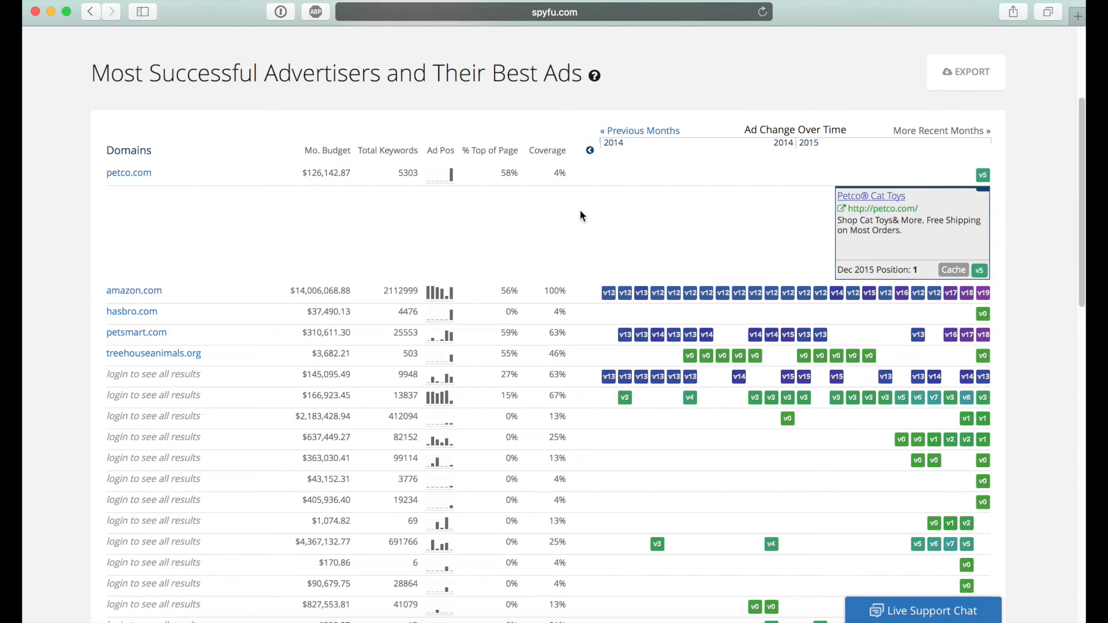
mouse_move(418, 226)
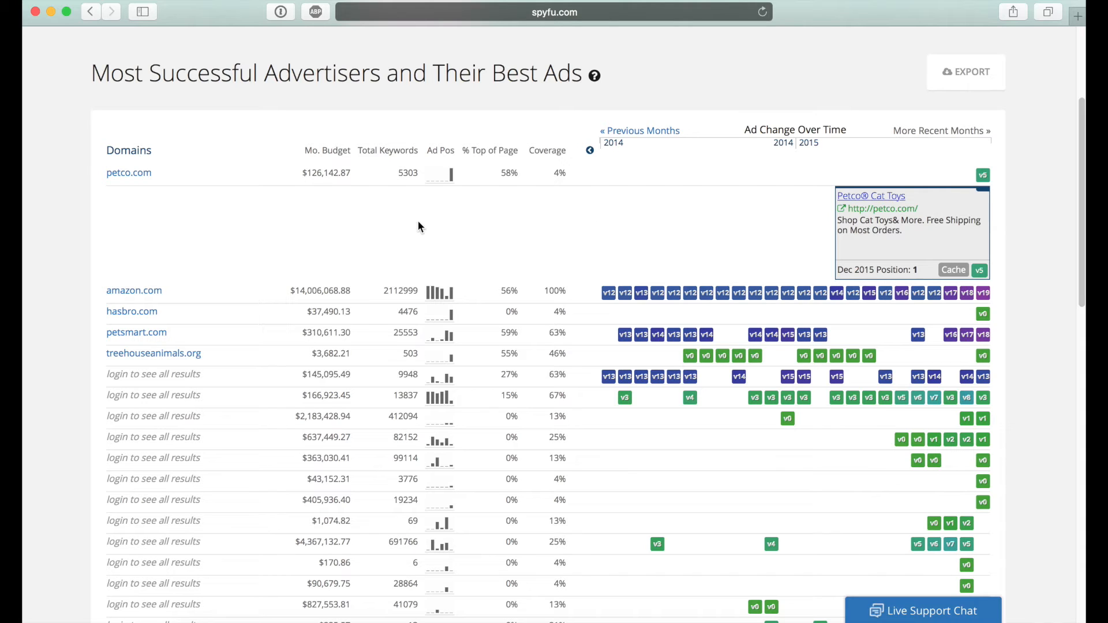
mouse_move(476, 223)
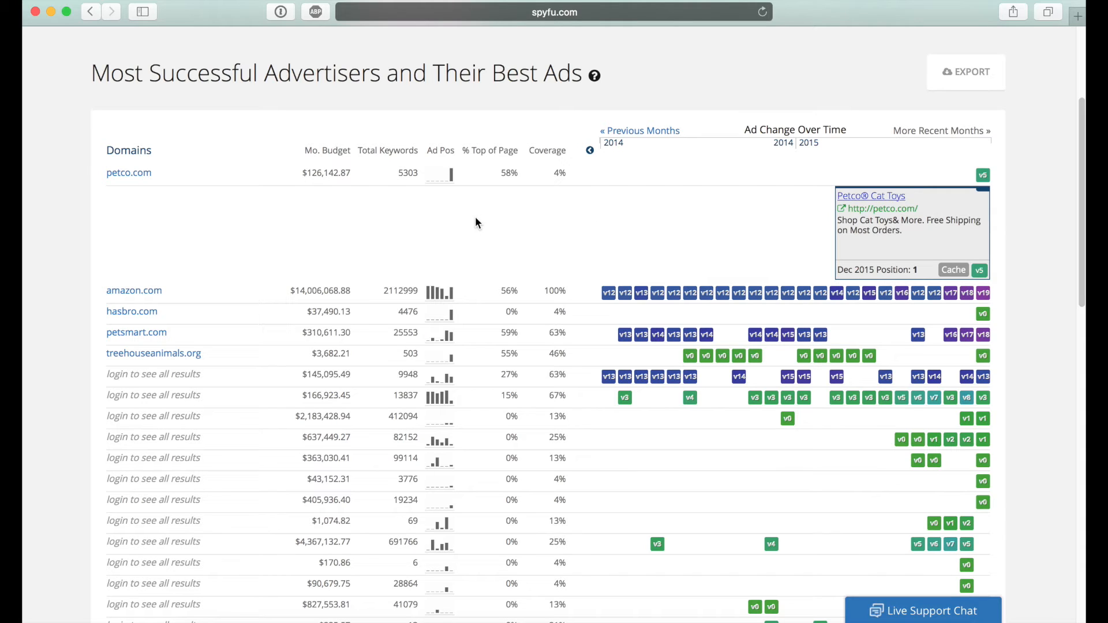
mouse_move(134, 291)
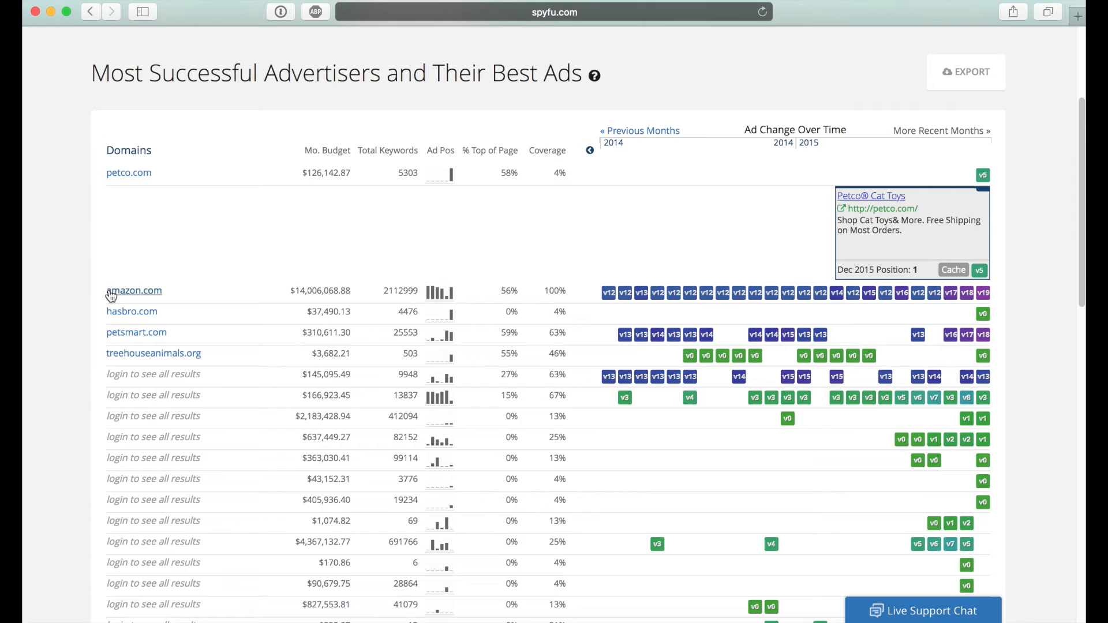
mouse_move(597, 296)
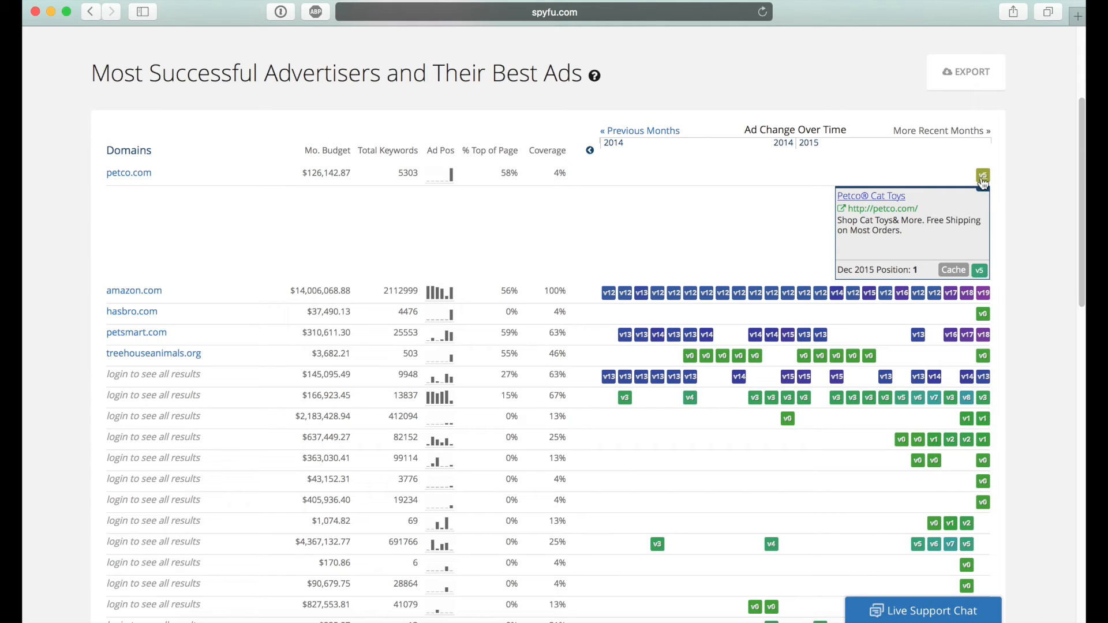
mouse_move(611, 304)
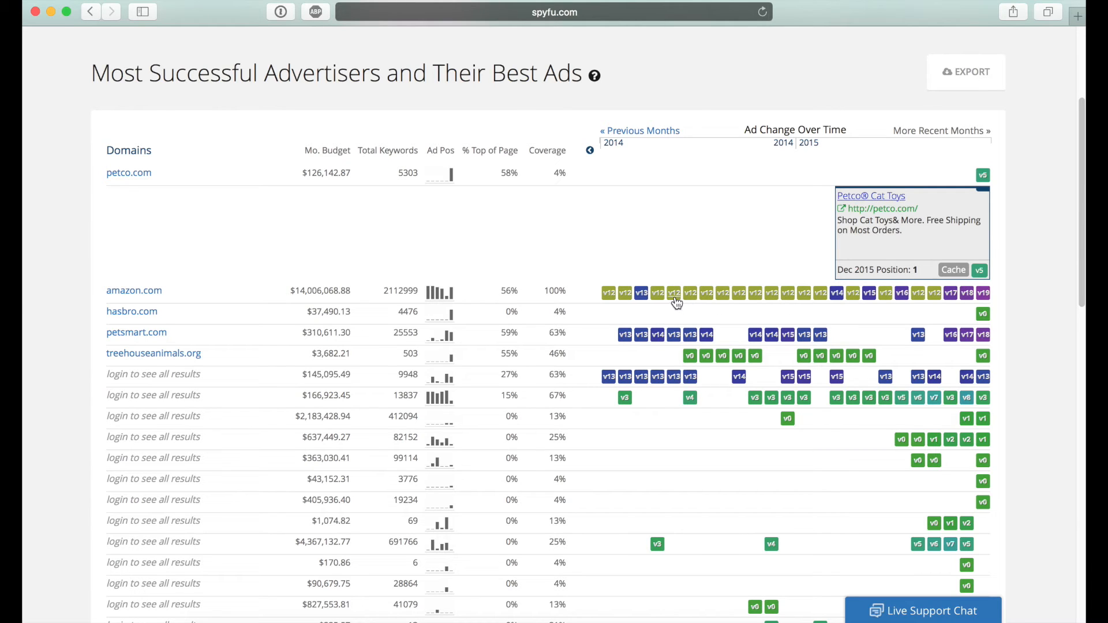
mouse_move(920, 298)
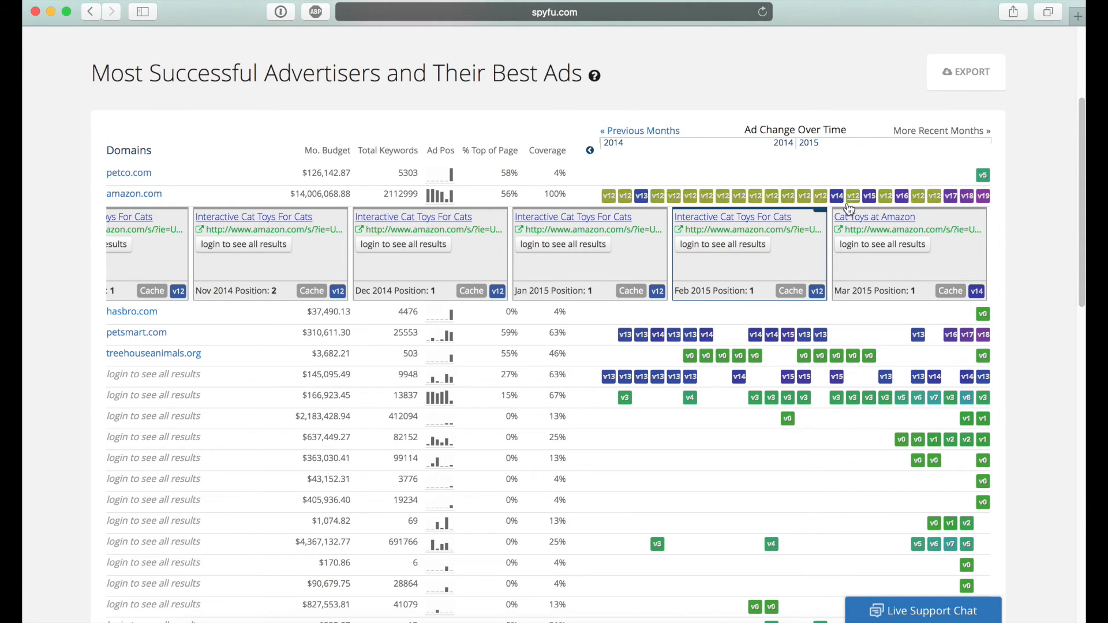
mouse_move(852, 240)
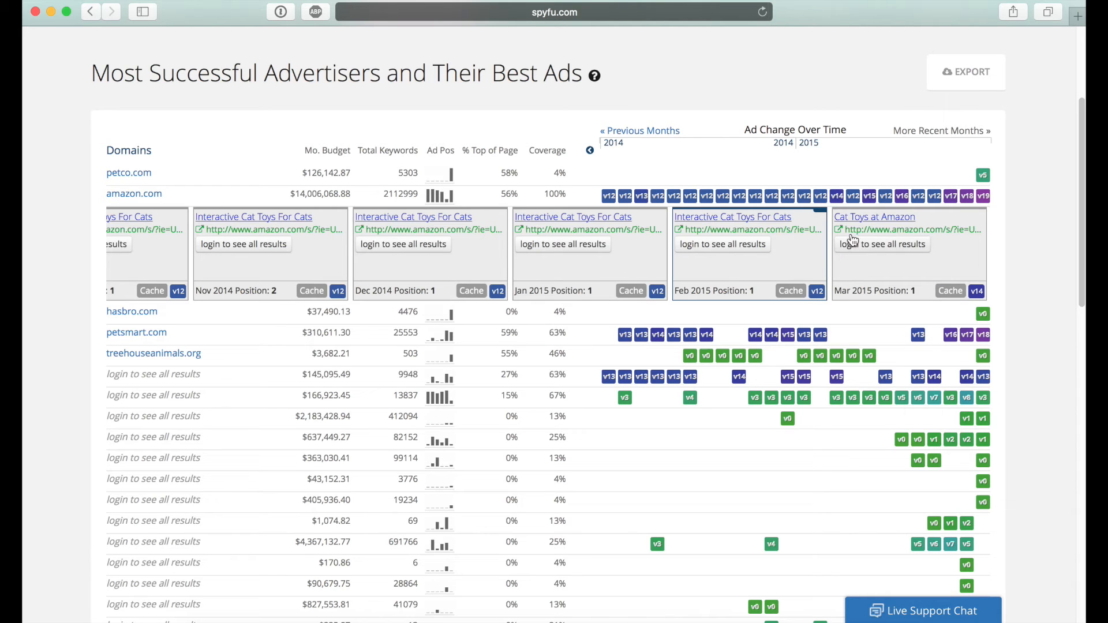
Step: Shift amazon.com's ad carousel to later months, reaching the May 2015 'Cat Toys Zanies' ad
click(940, 131)
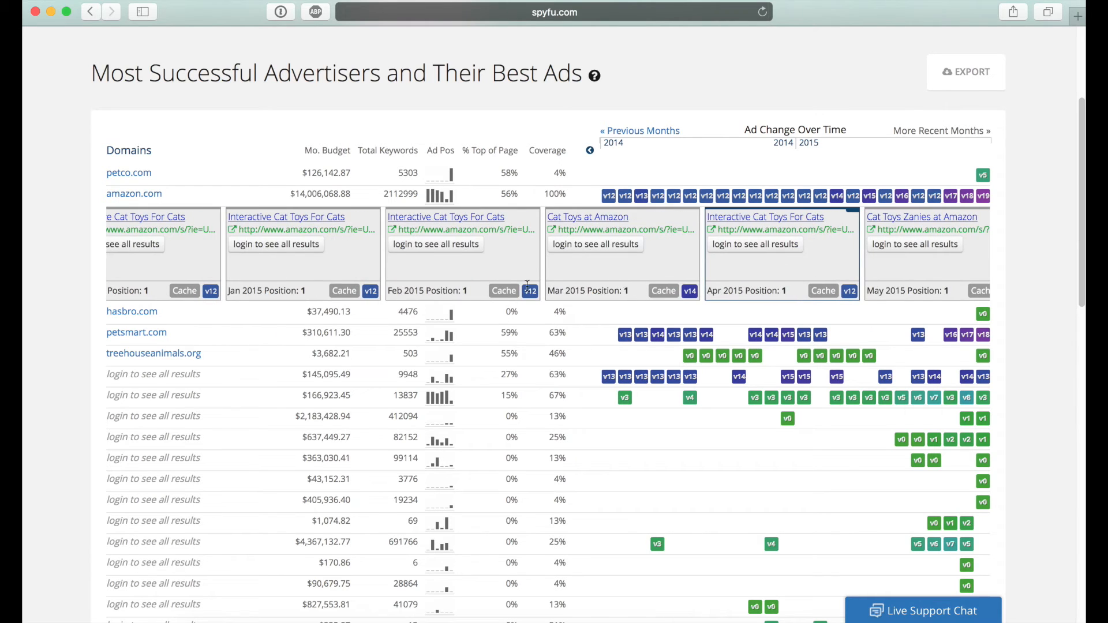
mouse_move(473, 276)
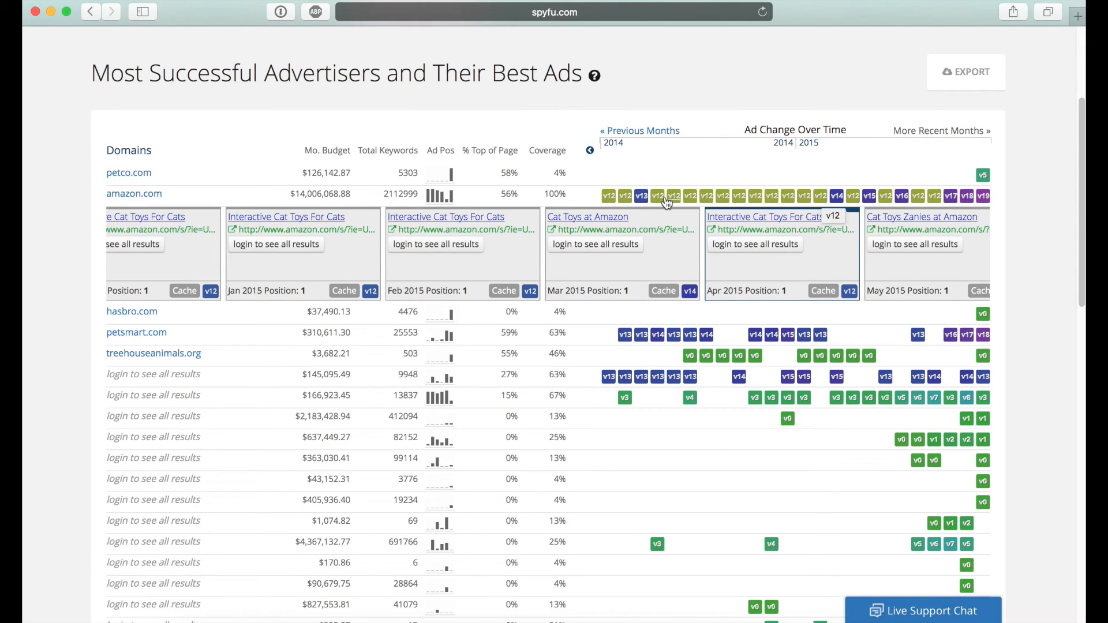
mouse_move(458, 263)
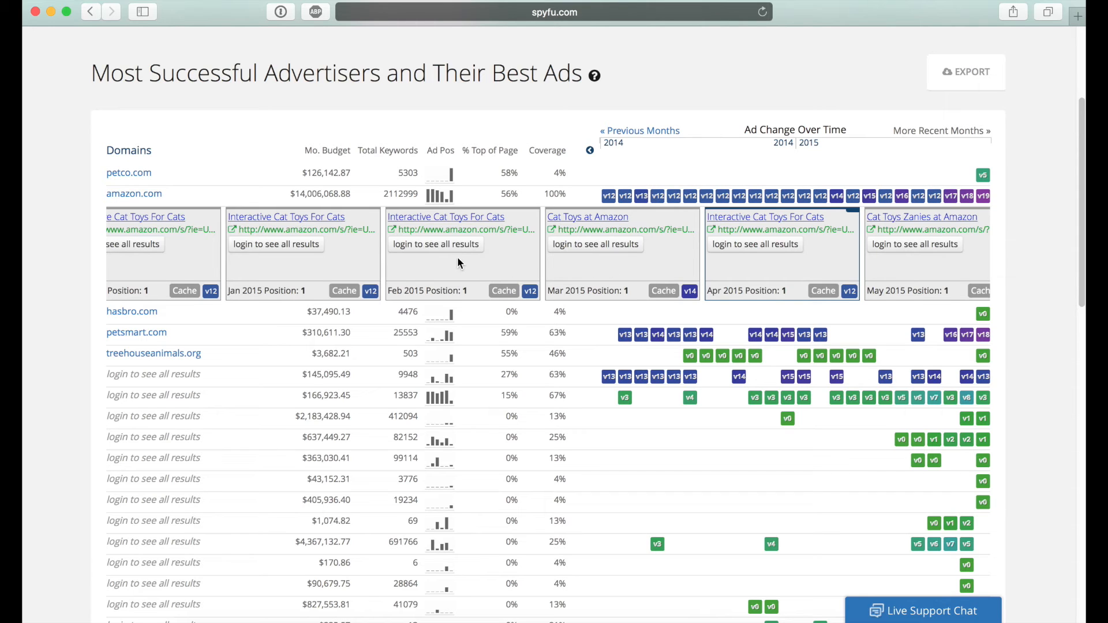
mouse_move(458, 265)
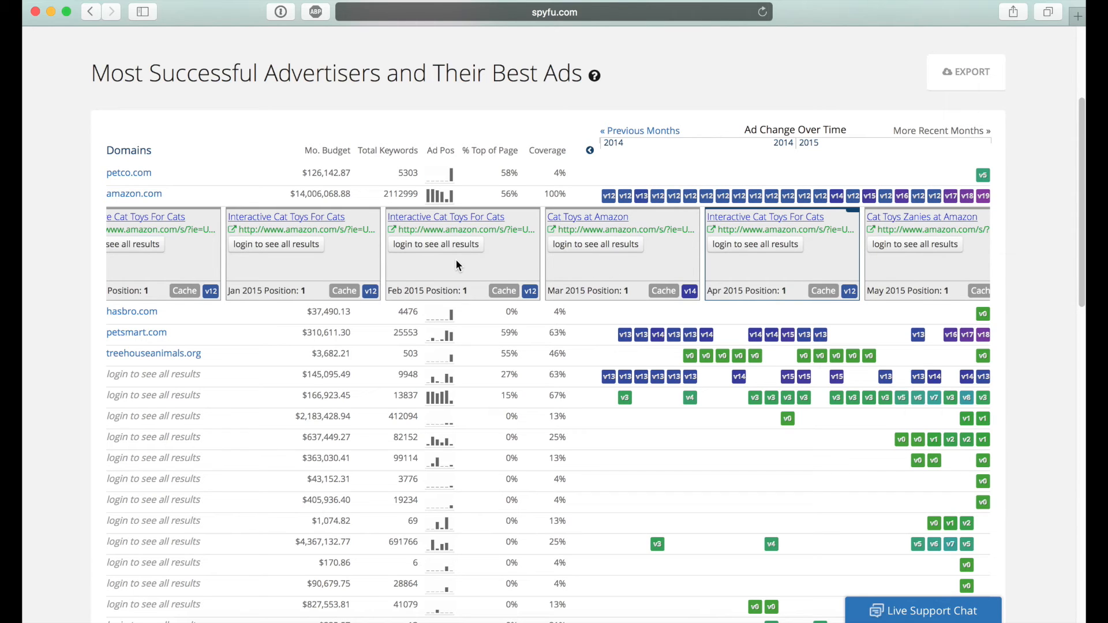
mouse_move(489, 244)
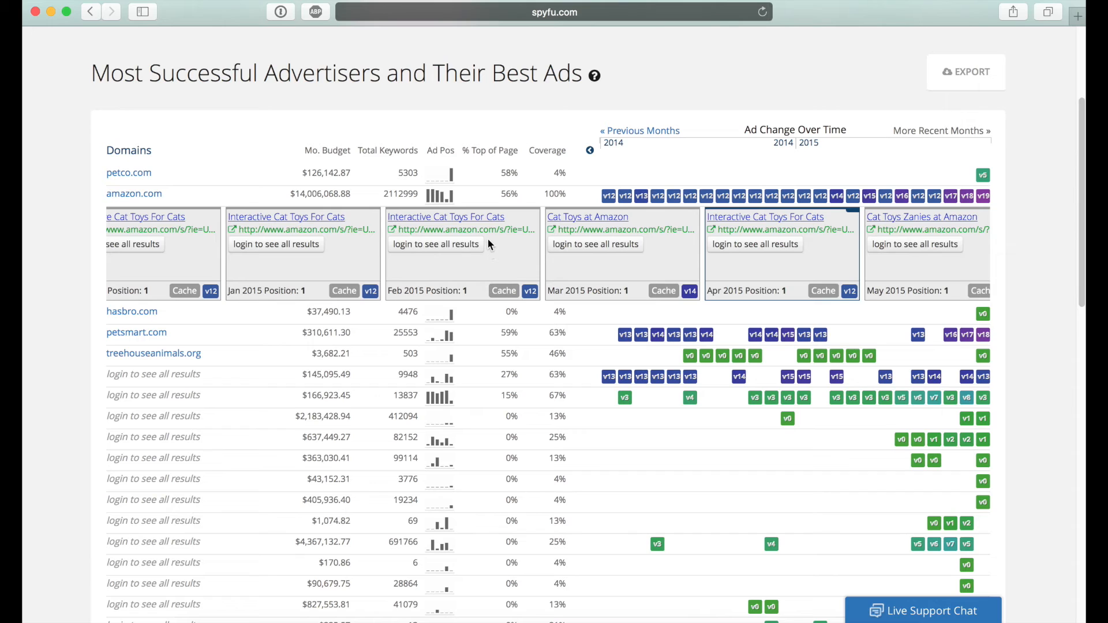
mouse_move(493, 243)
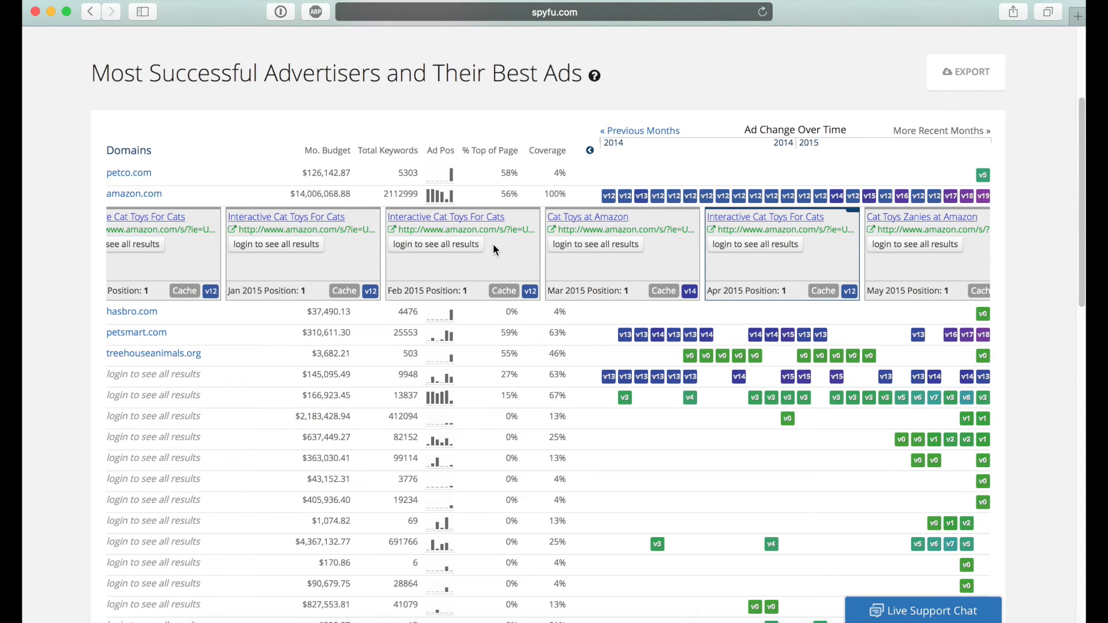
mouse_move(456, 263)
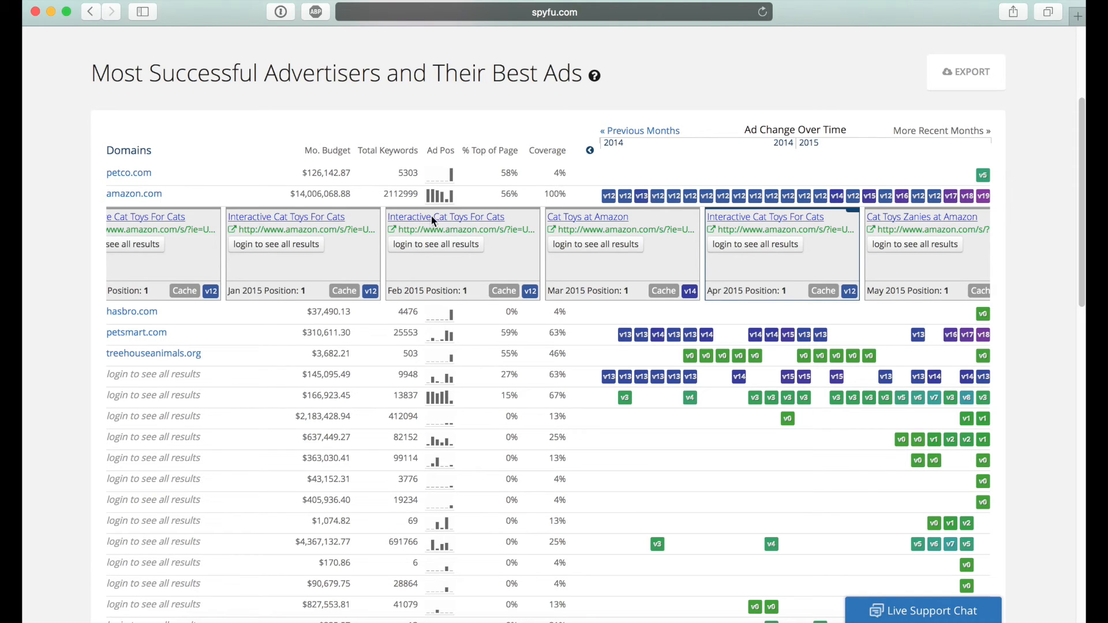
mouse_move(480, 220)
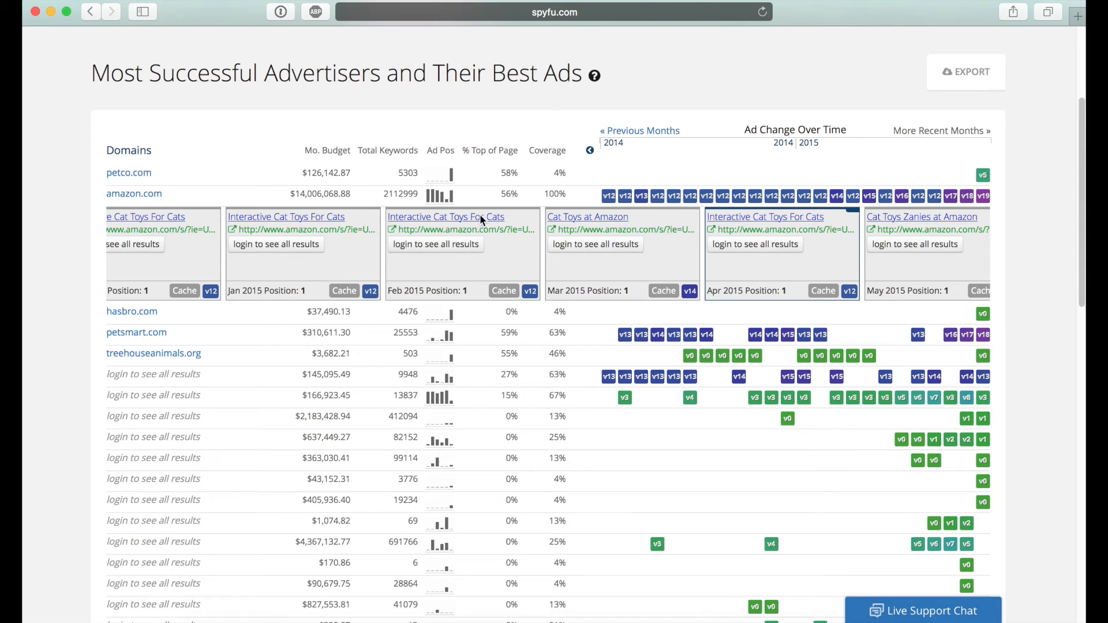
mouse_move(579, 272)
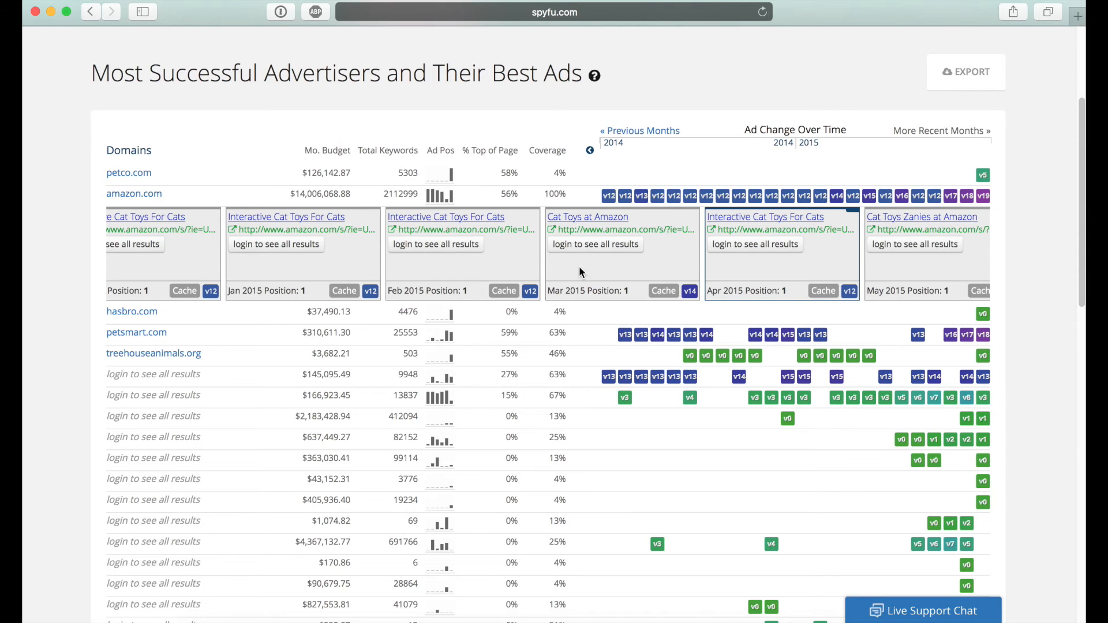
mouse_move(542, 222)
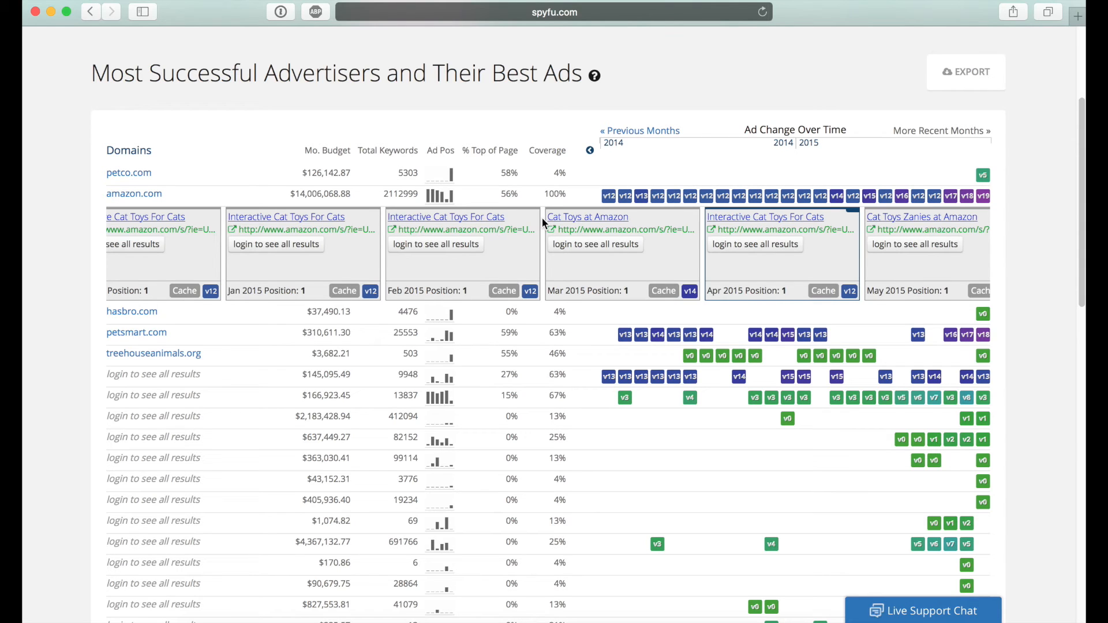
mouse_move(387, 223)
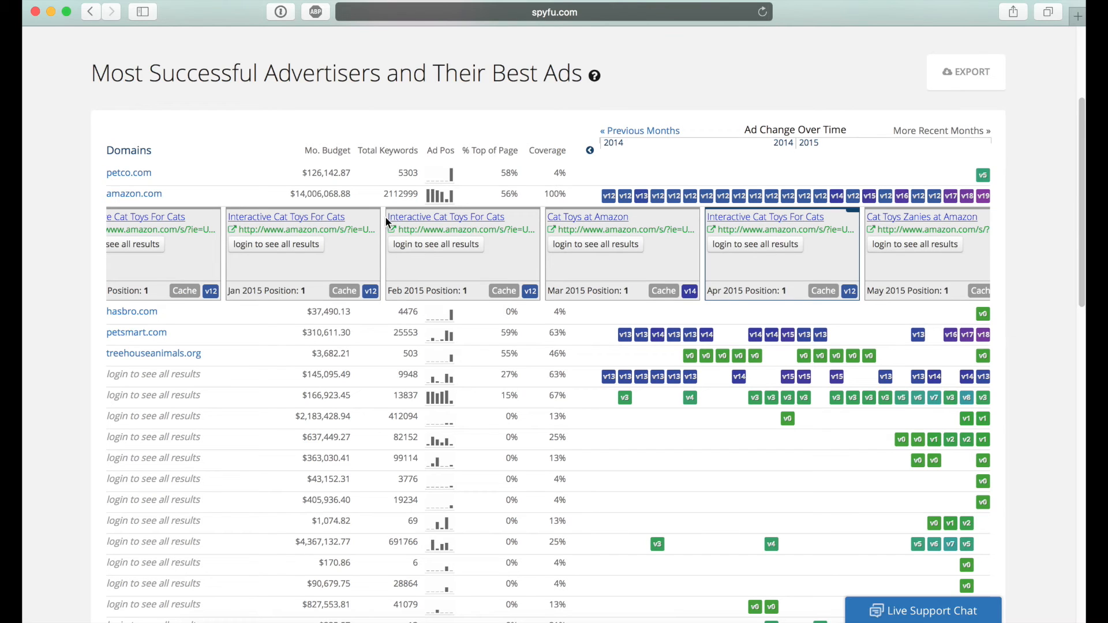
mouse_move(392, 217)
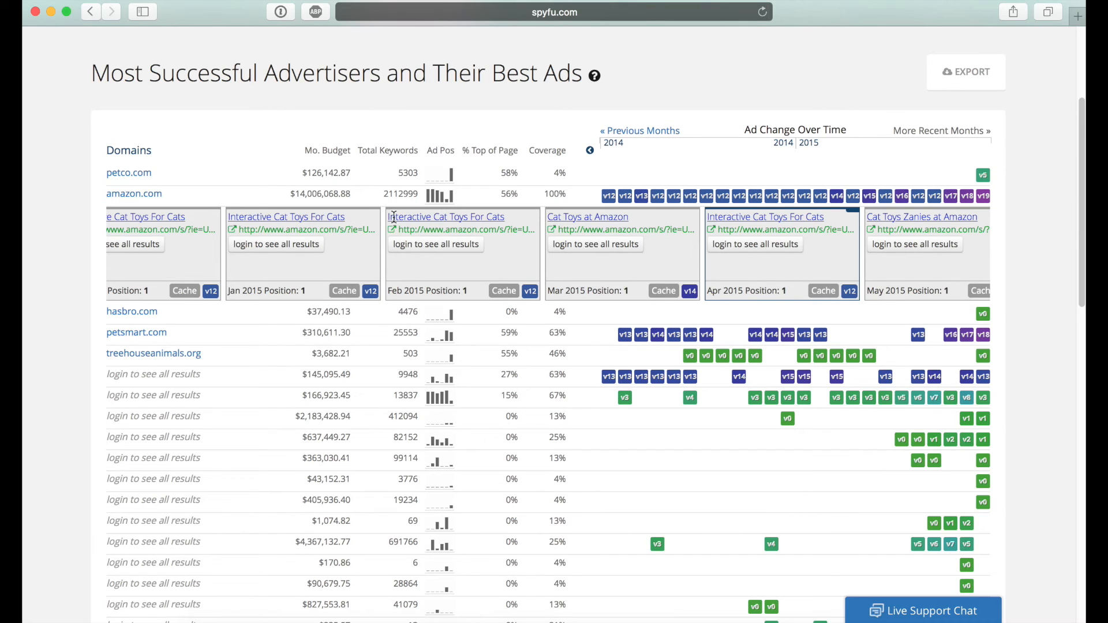
mouse_move(413, 223)
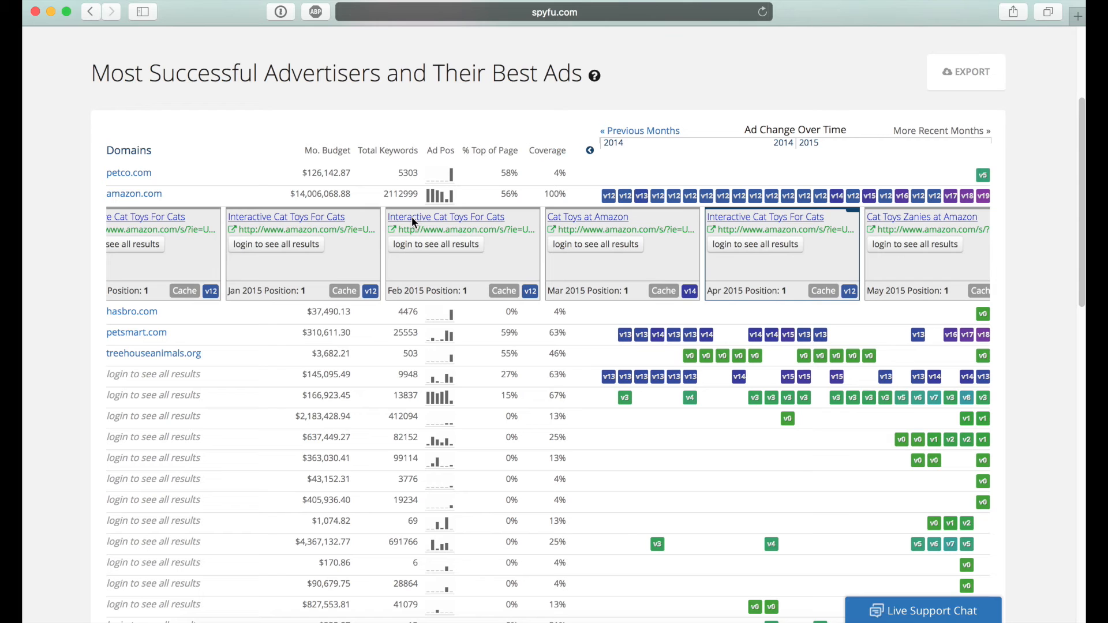
Step: Scroll to the bottom rows to reach the login-locked advertiser with the $904.97 budget
scroll(down, 3)
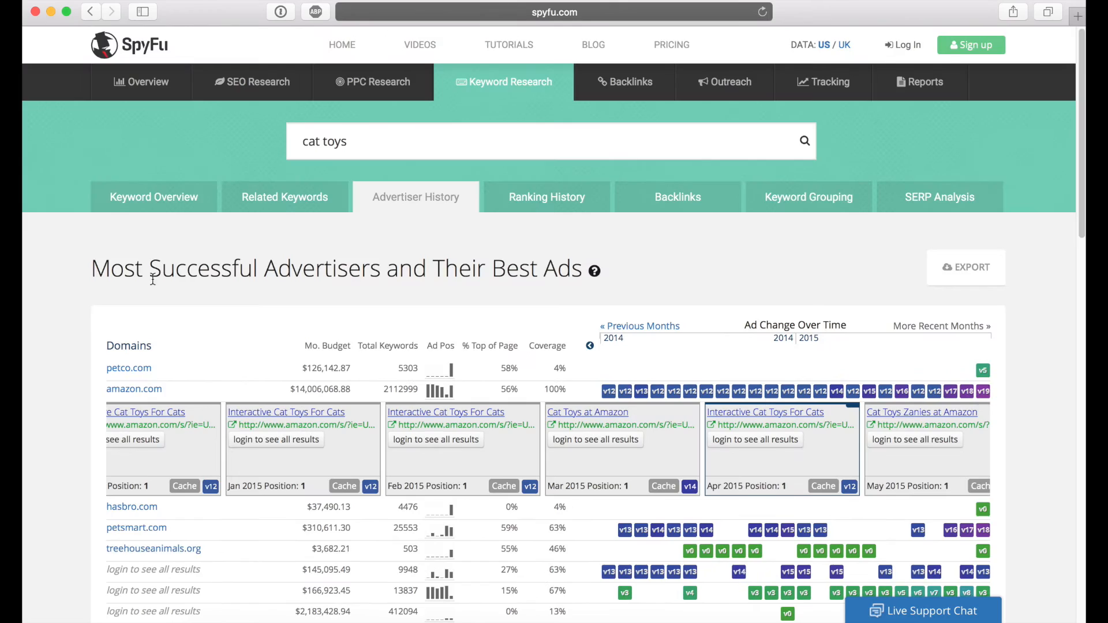
scroll(down, 3)
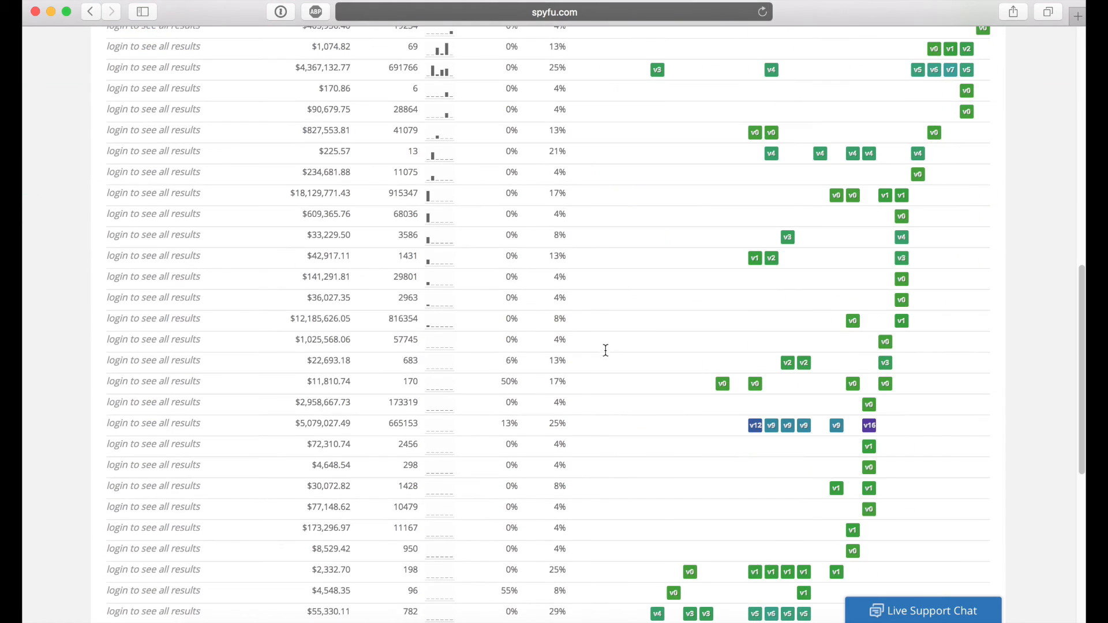
scroll(down, 3)
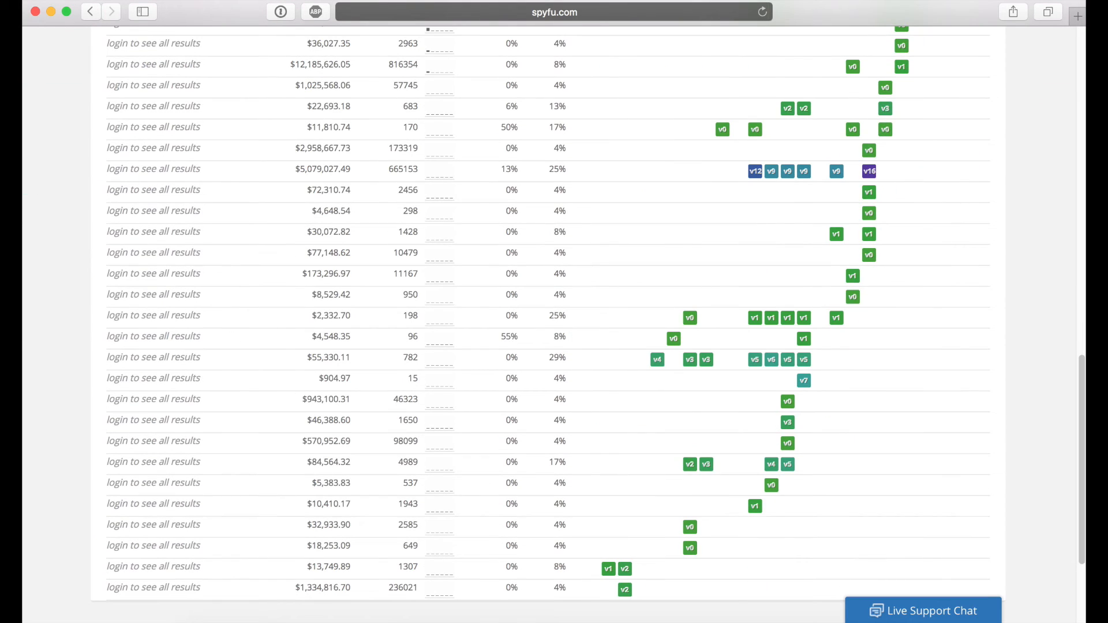
mouse_move(475, 360)
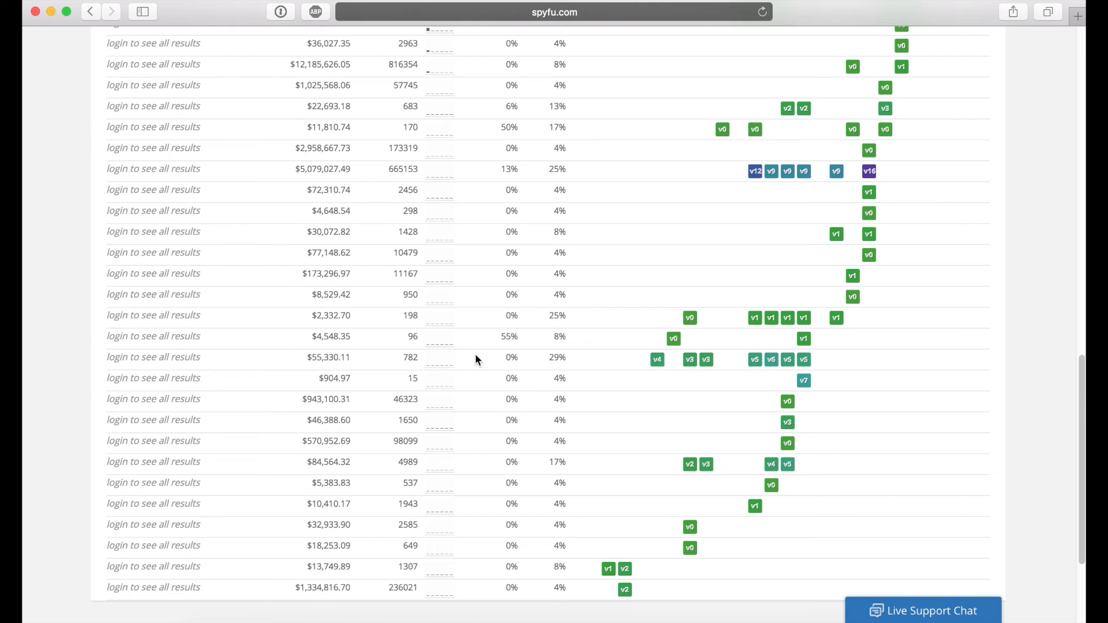
mouse_move(276, 376)
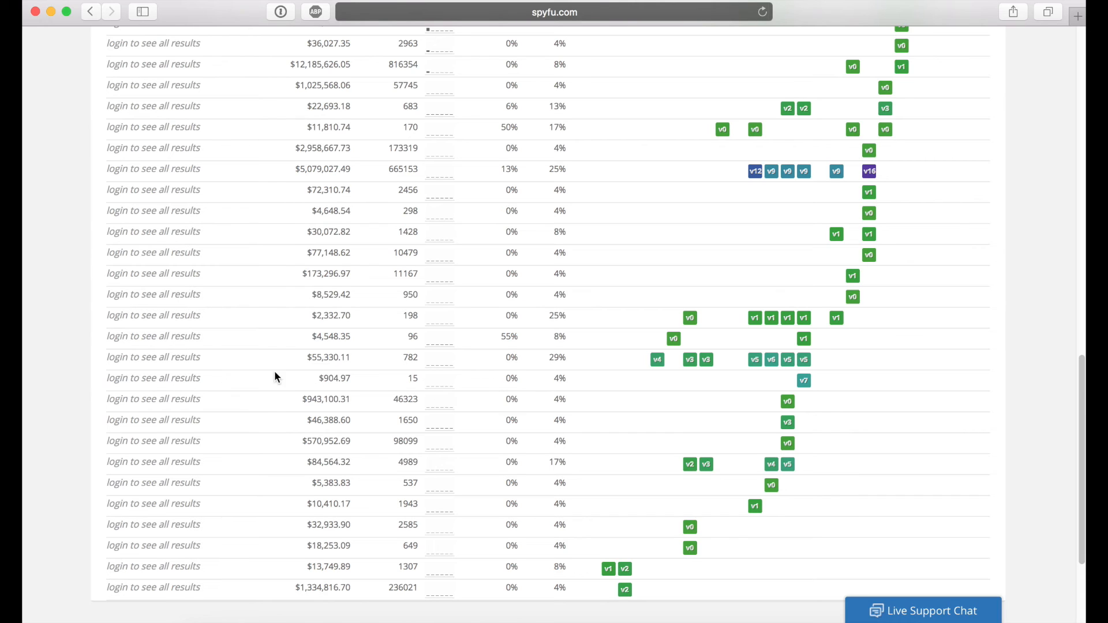
double_click(335, 378)
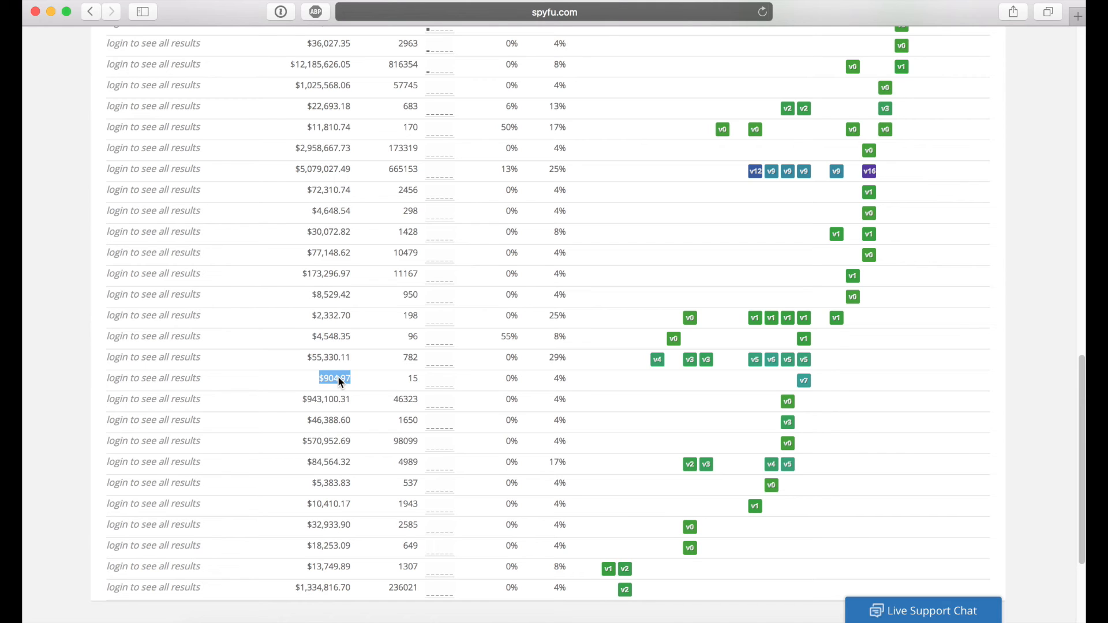
mouse_move(430, 379)
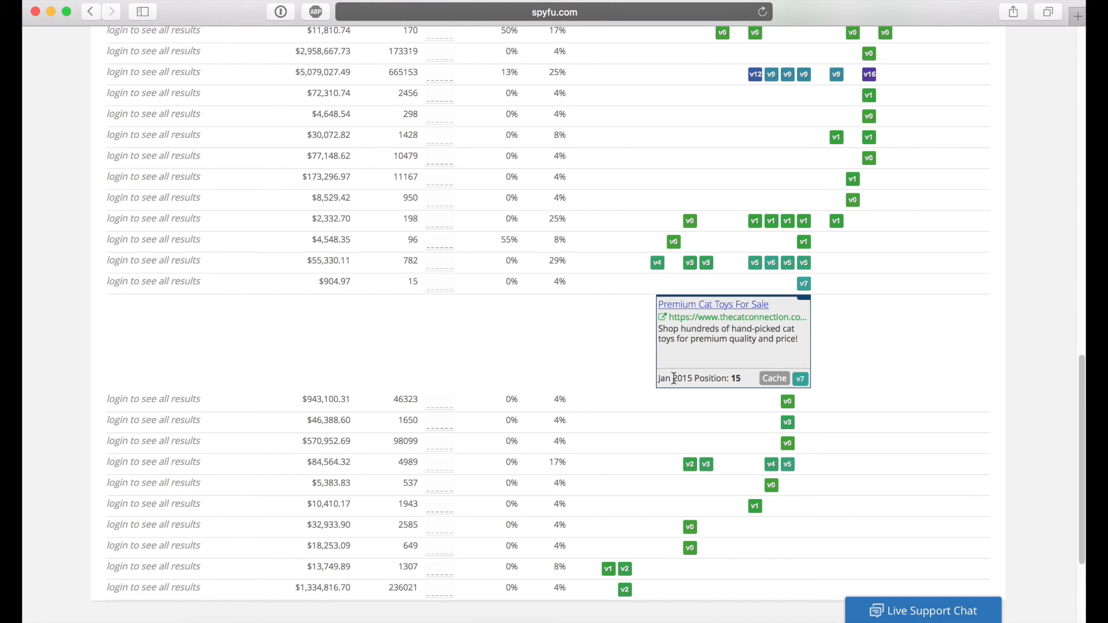
mouse_move(793, 316)
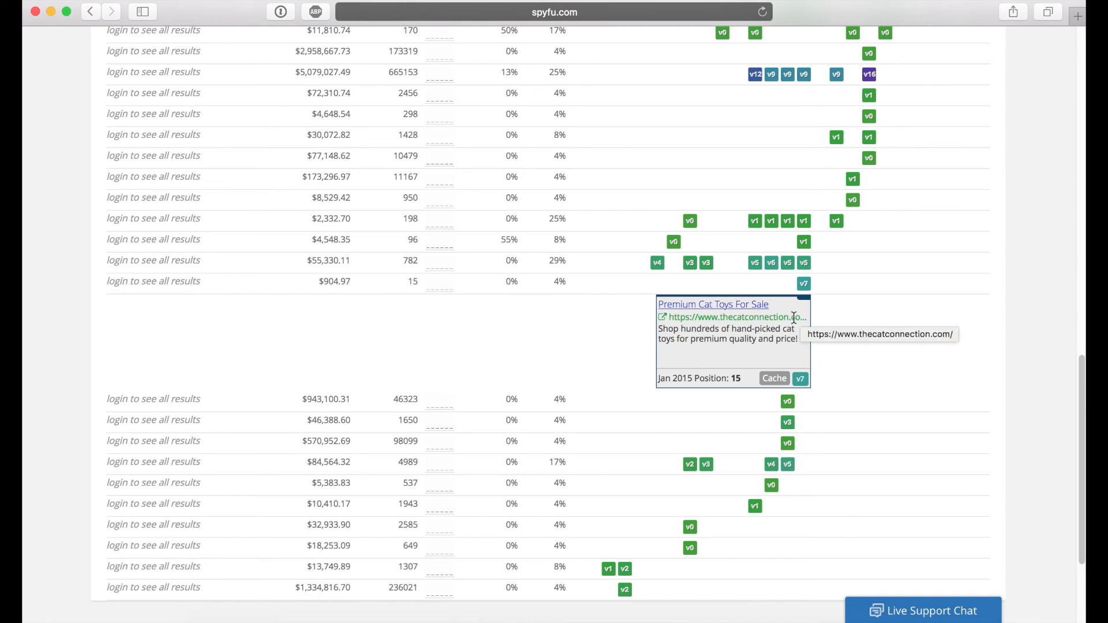
mouse_move(703, 339)
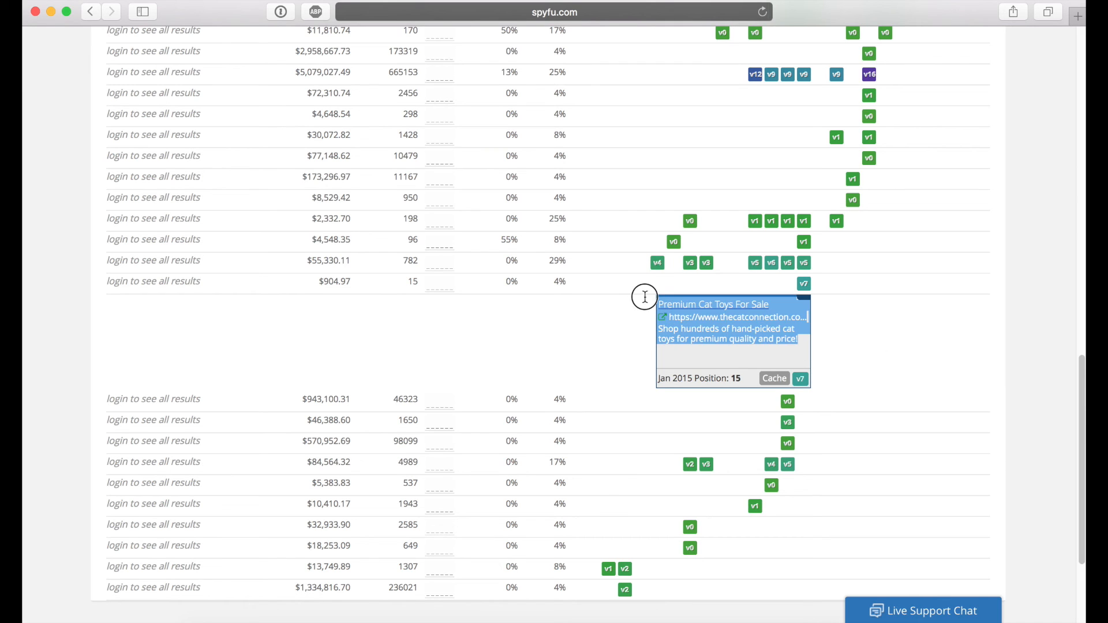
mouse_move(769, 353)
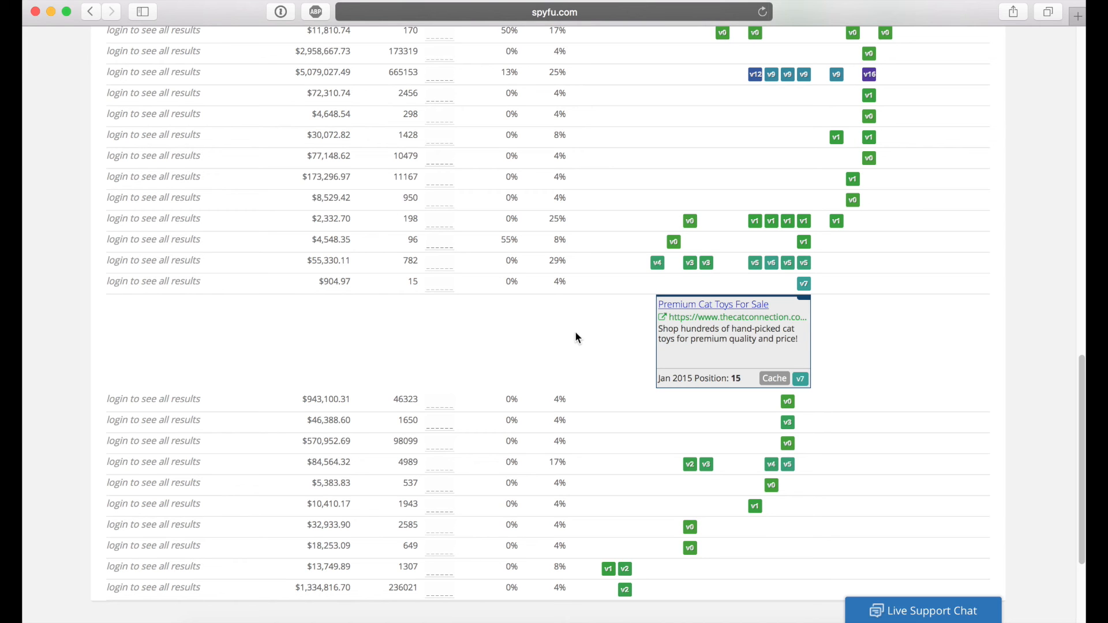
Step: Scroll past thecatconnection.com's revealed ad and return toward the top advertisers
scroll(down, 3)
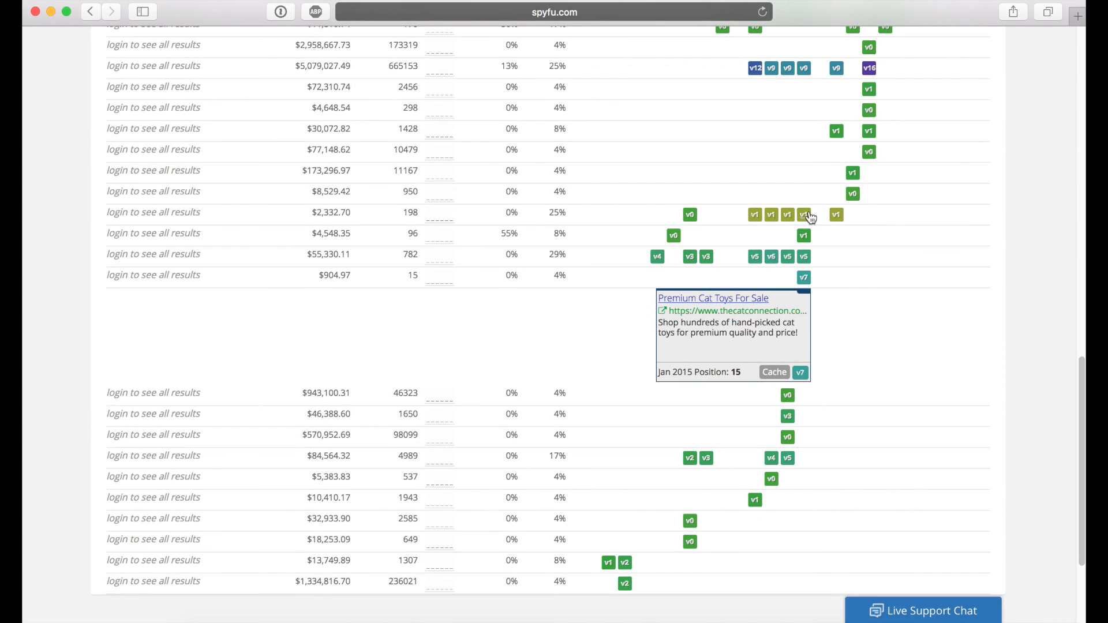
scroll(up, 3)
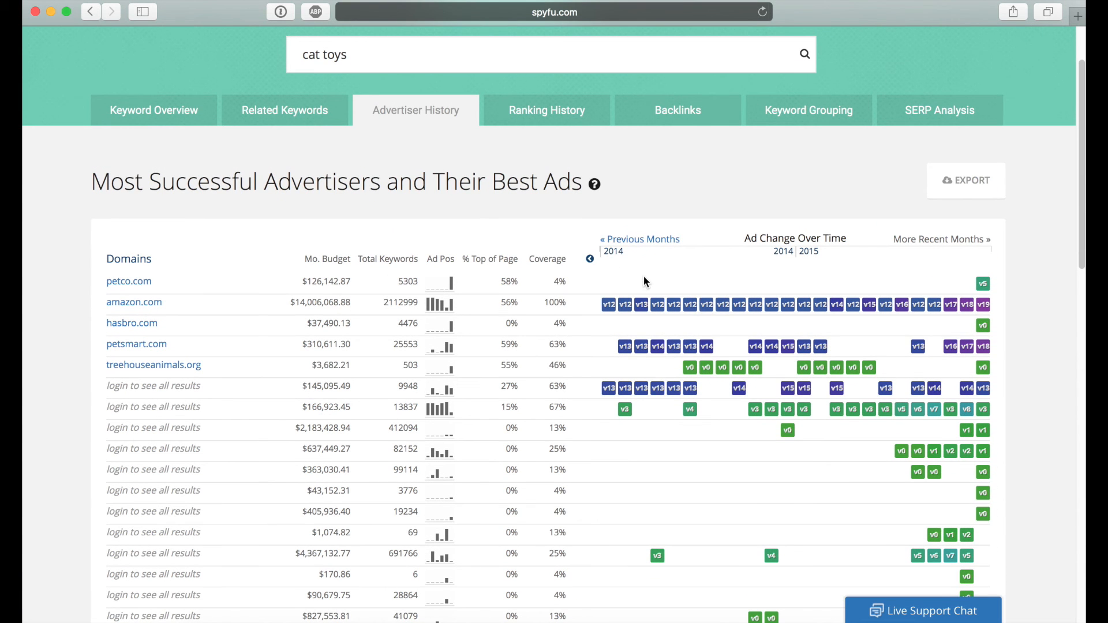
mouse_move(828, 299)
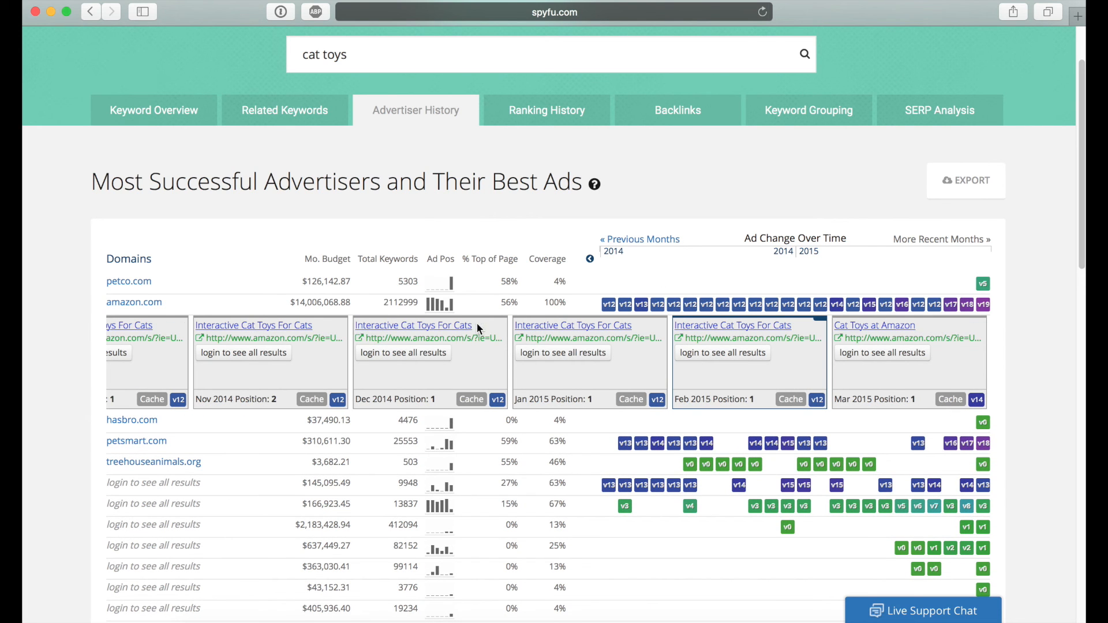
mouse_move(478, 331)
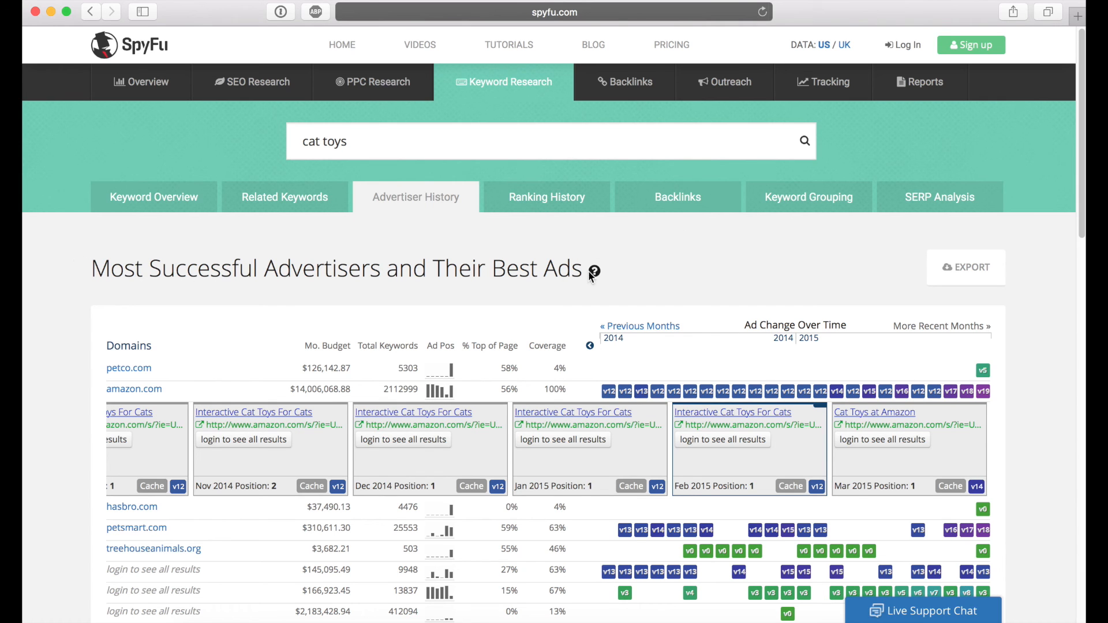
mouse_move(716, 207)
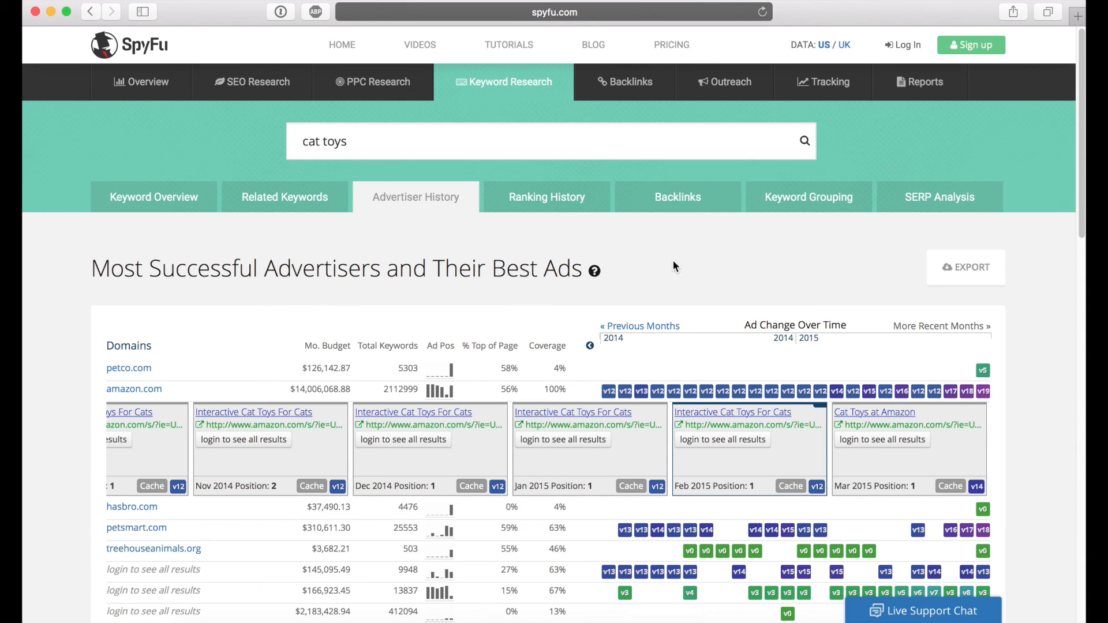
mouse_move(533, 307)
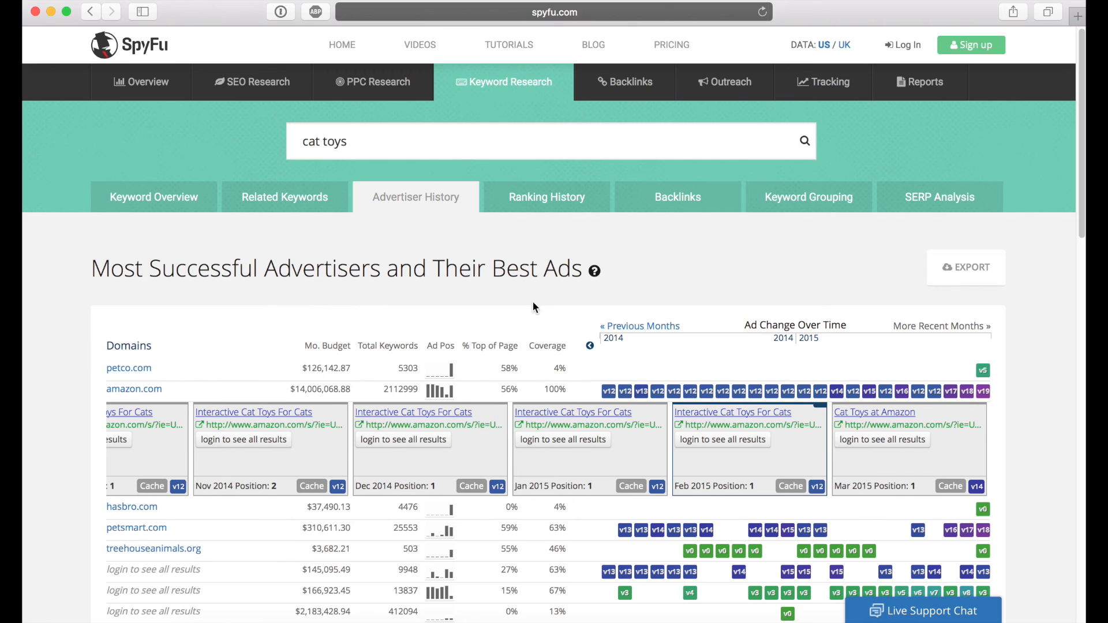
scroll(down, 3)
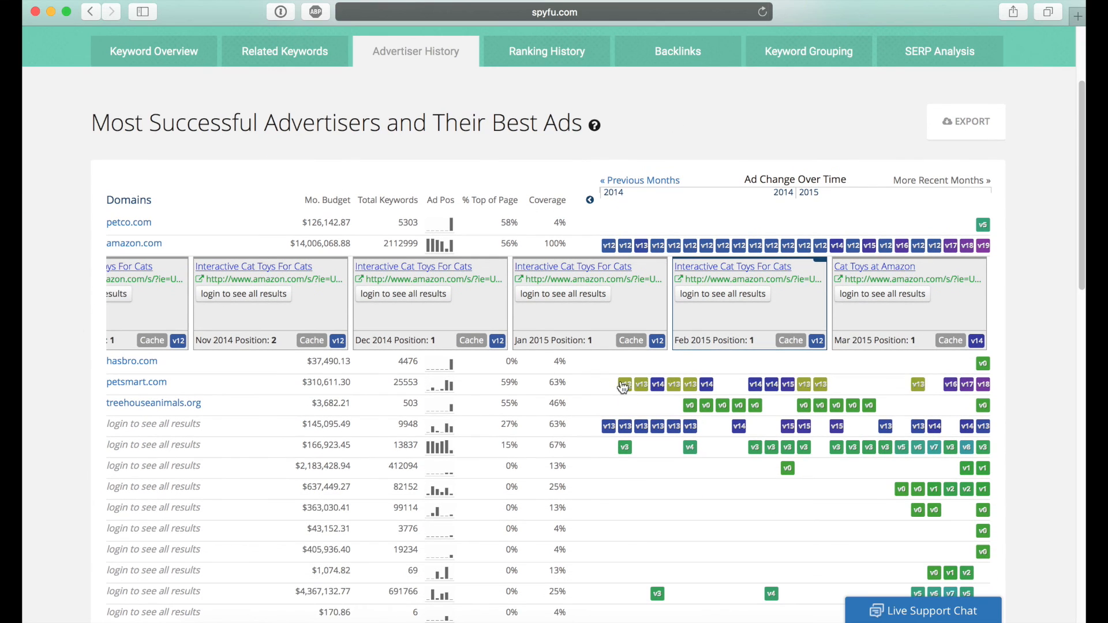
mouse_move(277, 364)
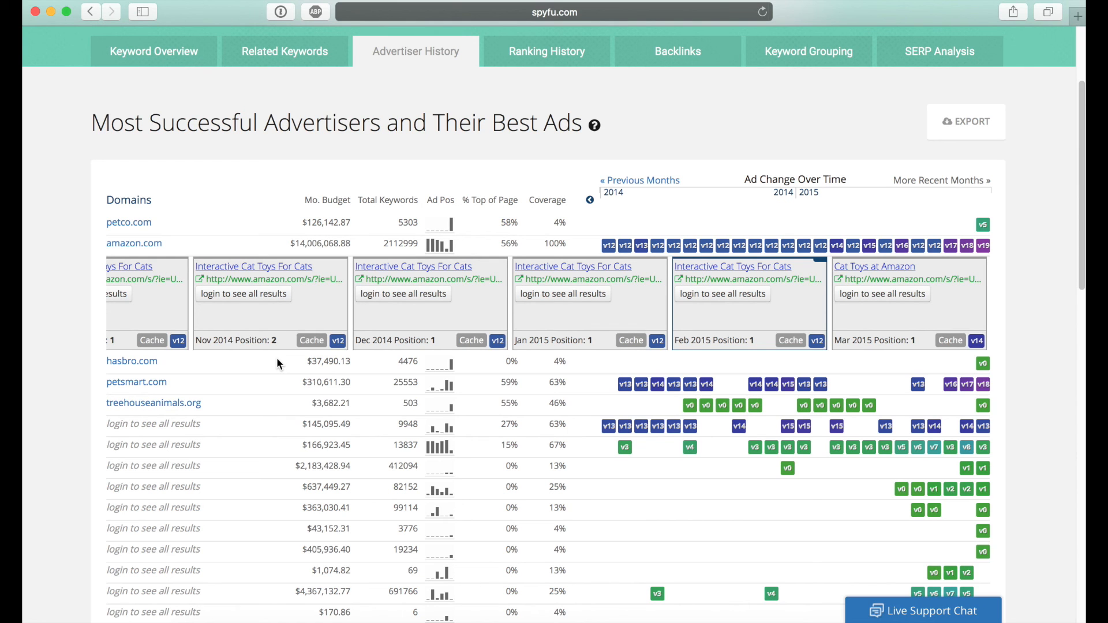
mouse_move(505, 395)
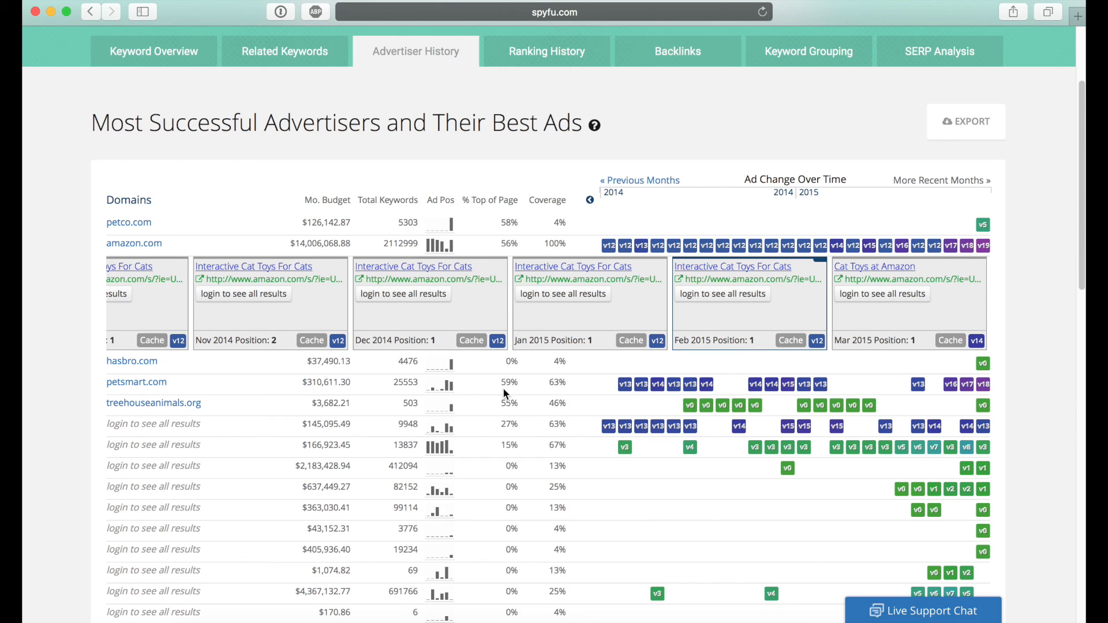
mouse_move(476, 382)
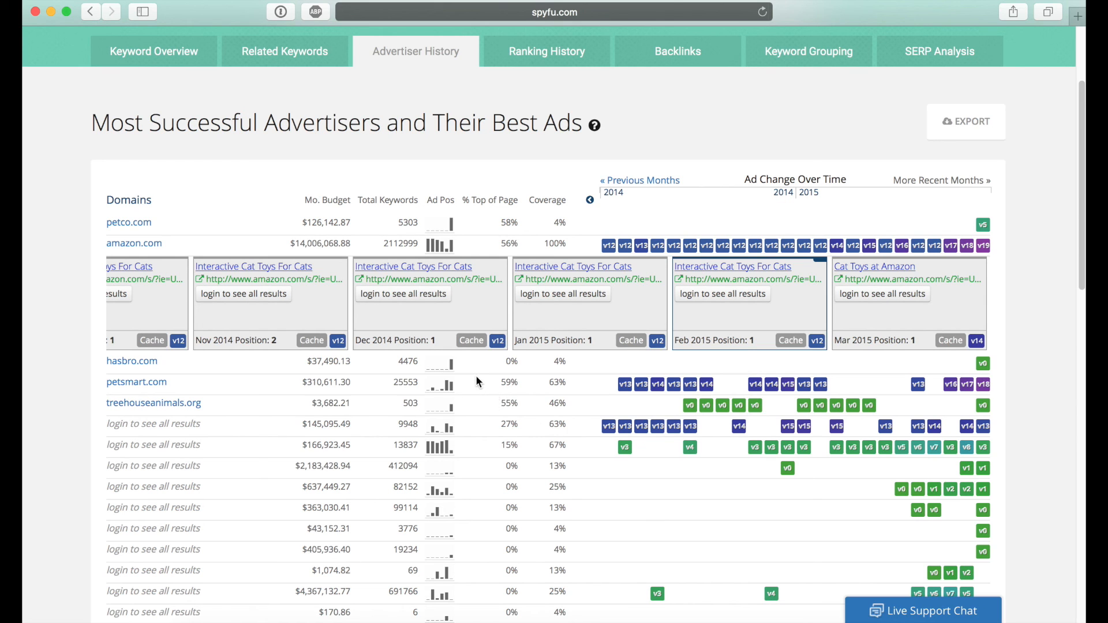
mouse_move(478, 360)
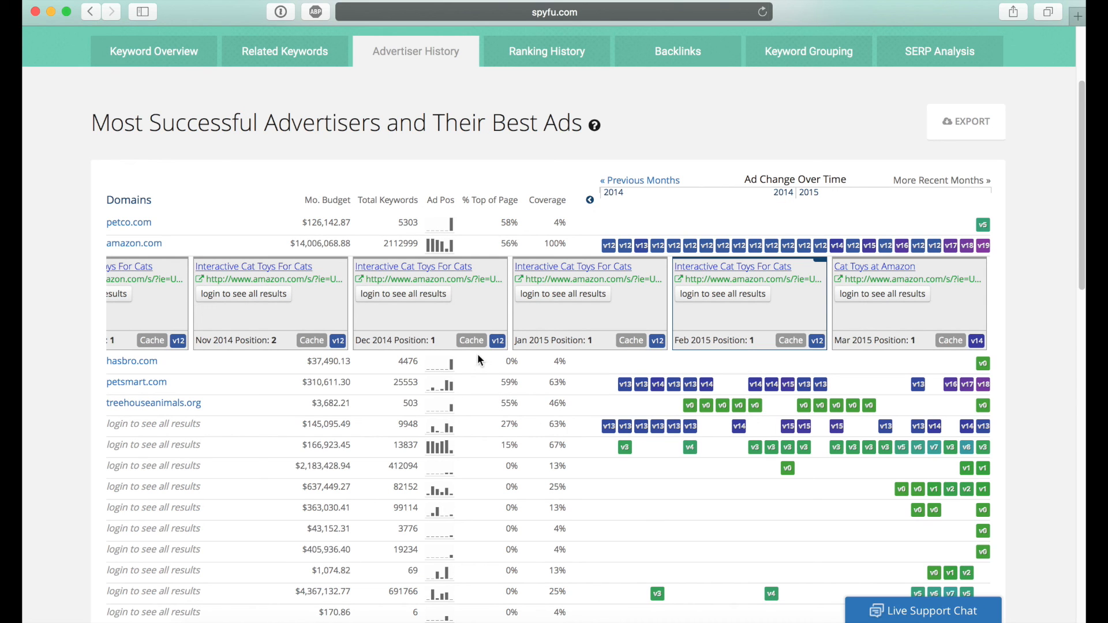
mouse_move(254, 360)
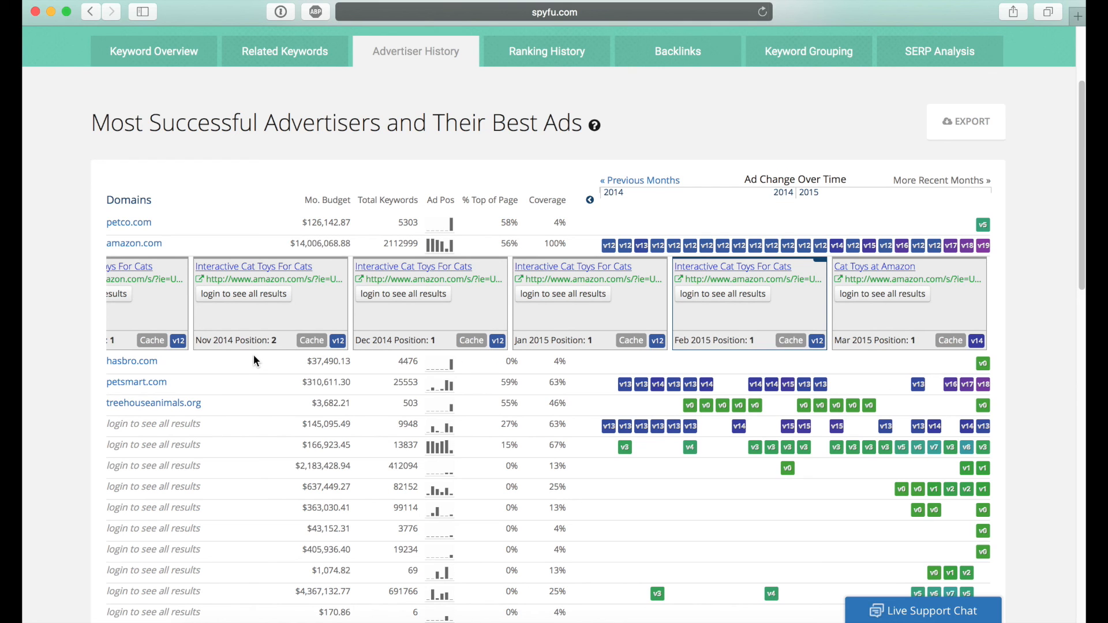